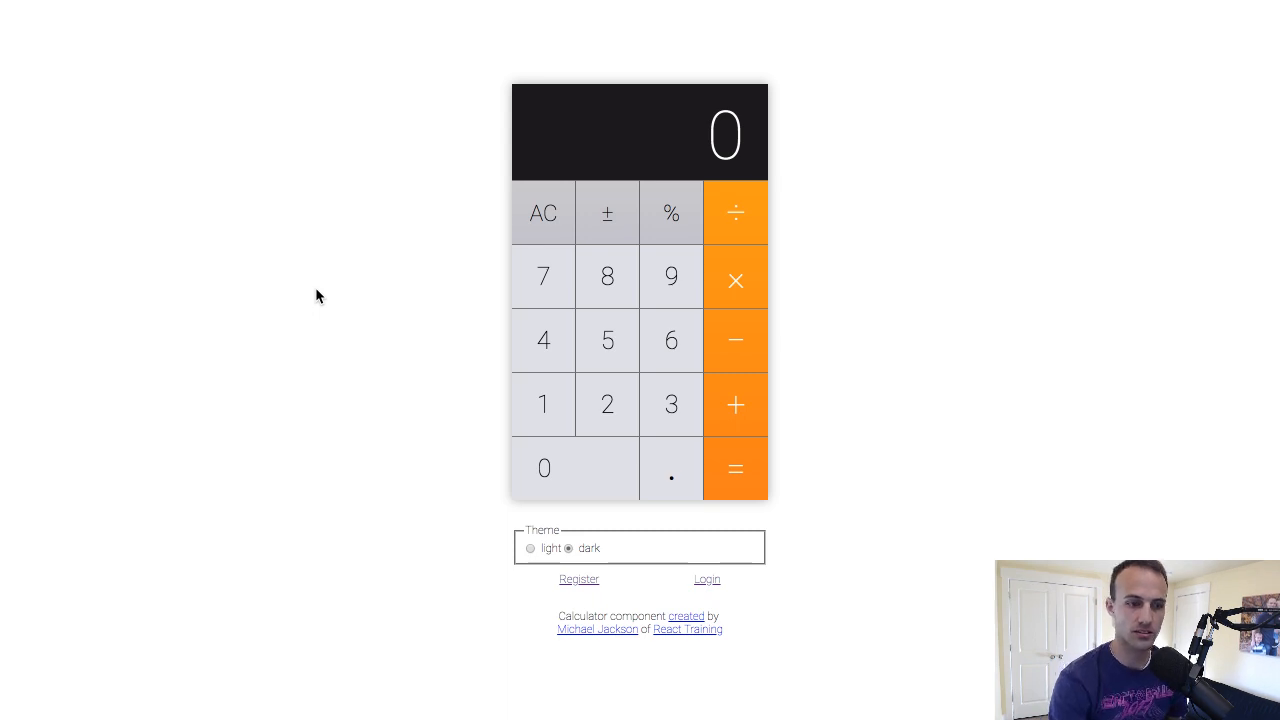
mouse_move(344, 170)
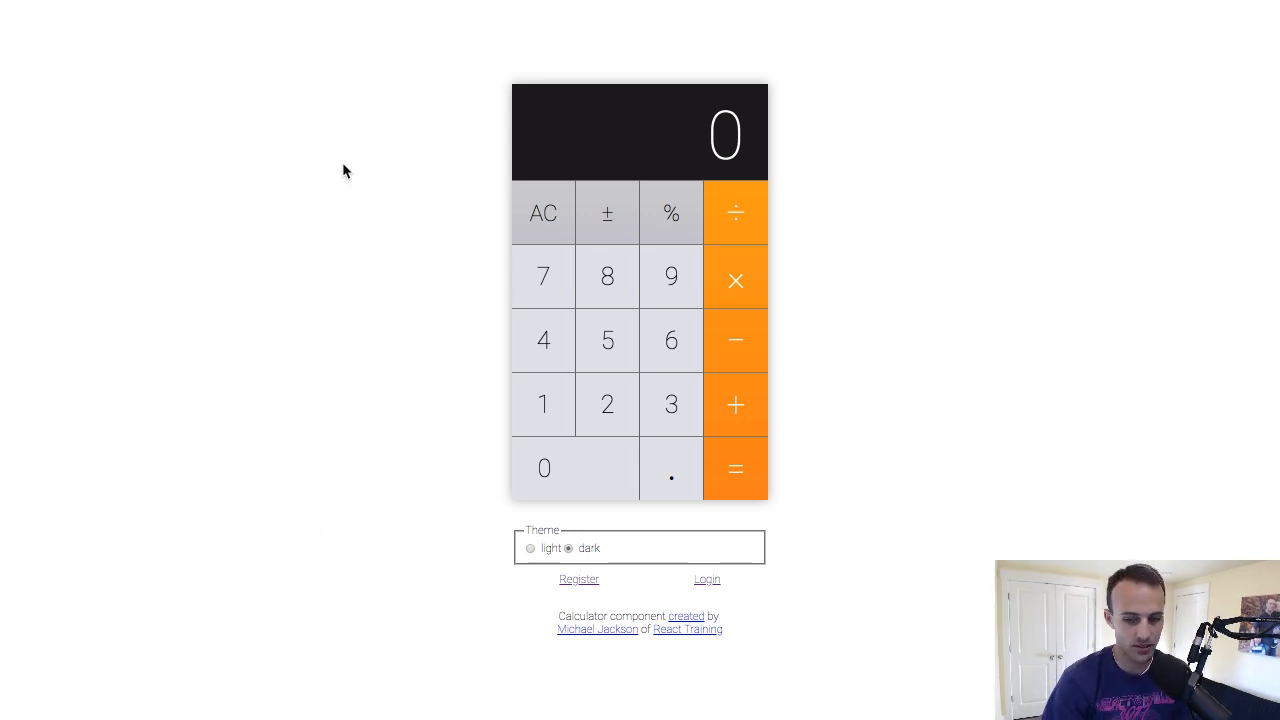
mouse_move(664, 508)
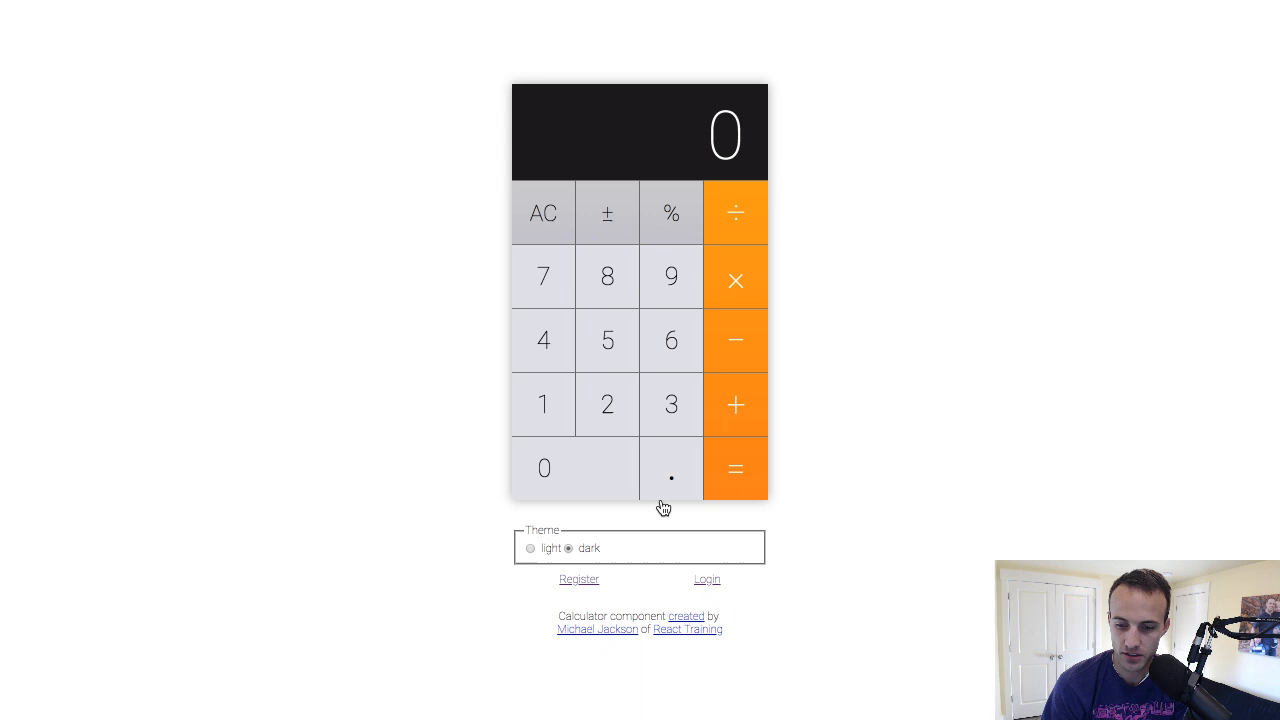
mouse_move(684, 618)
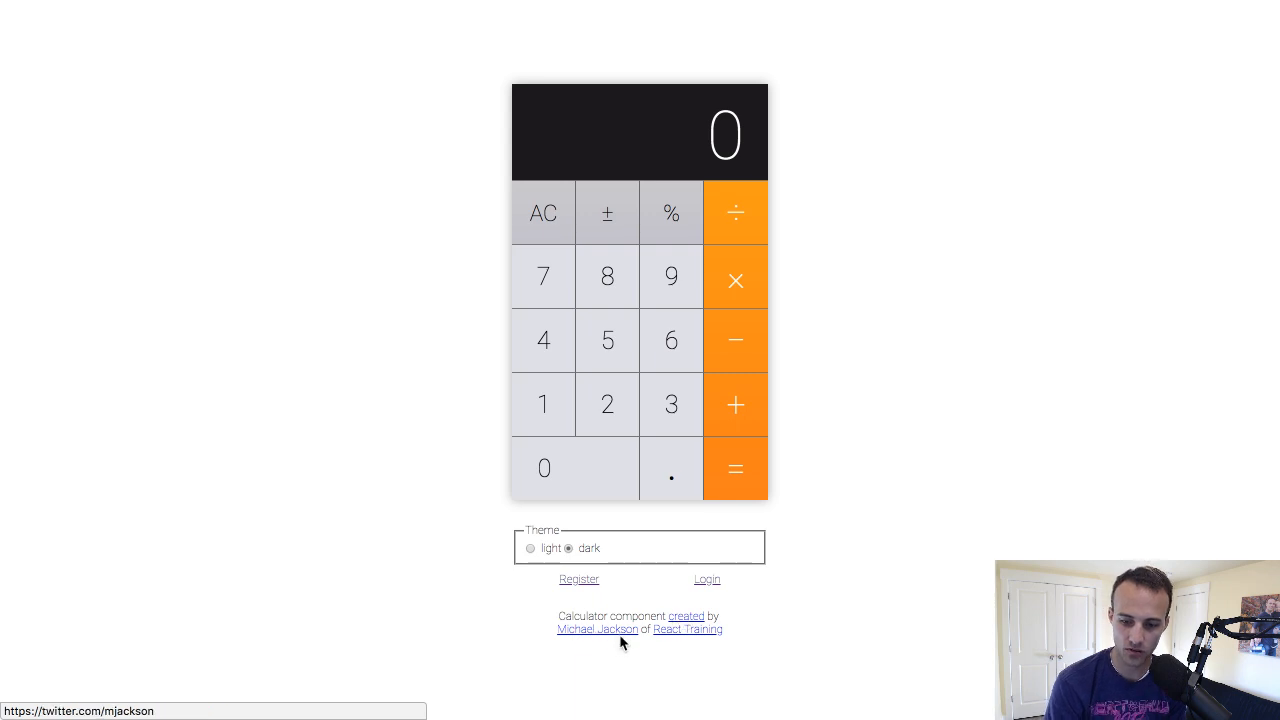
mouse_move(850, 616)
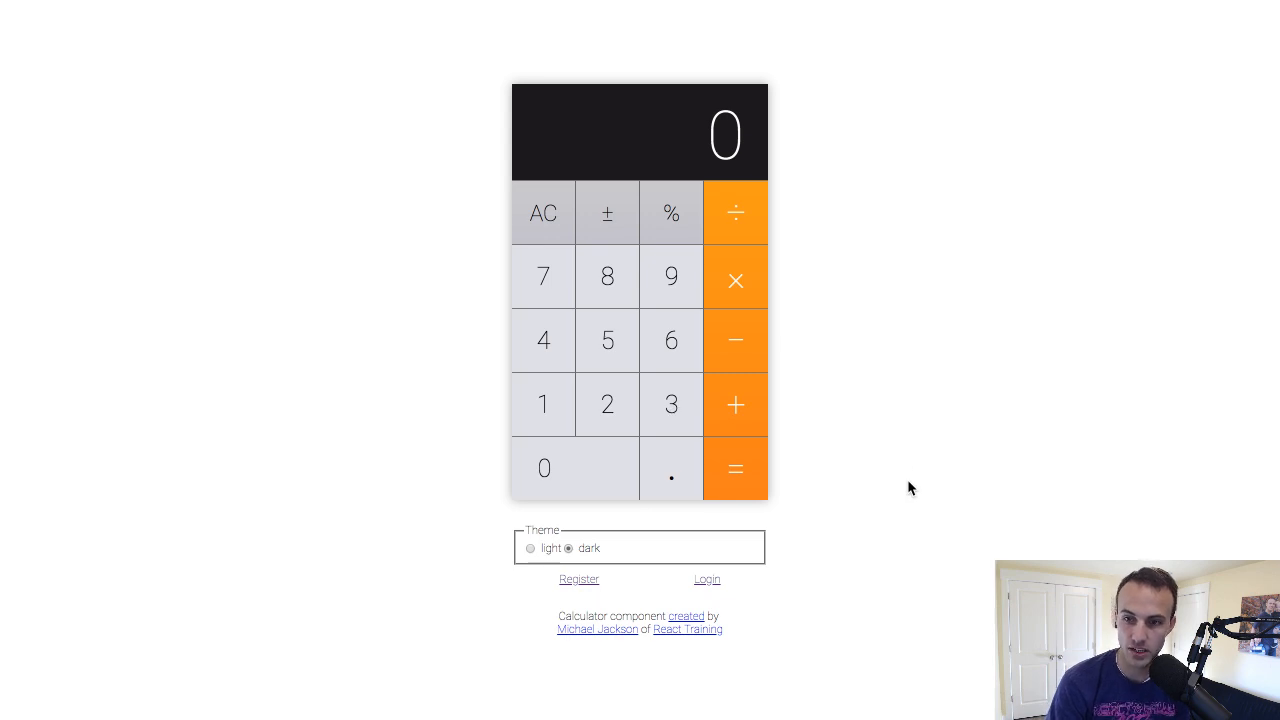
mouse_move(712, 550)
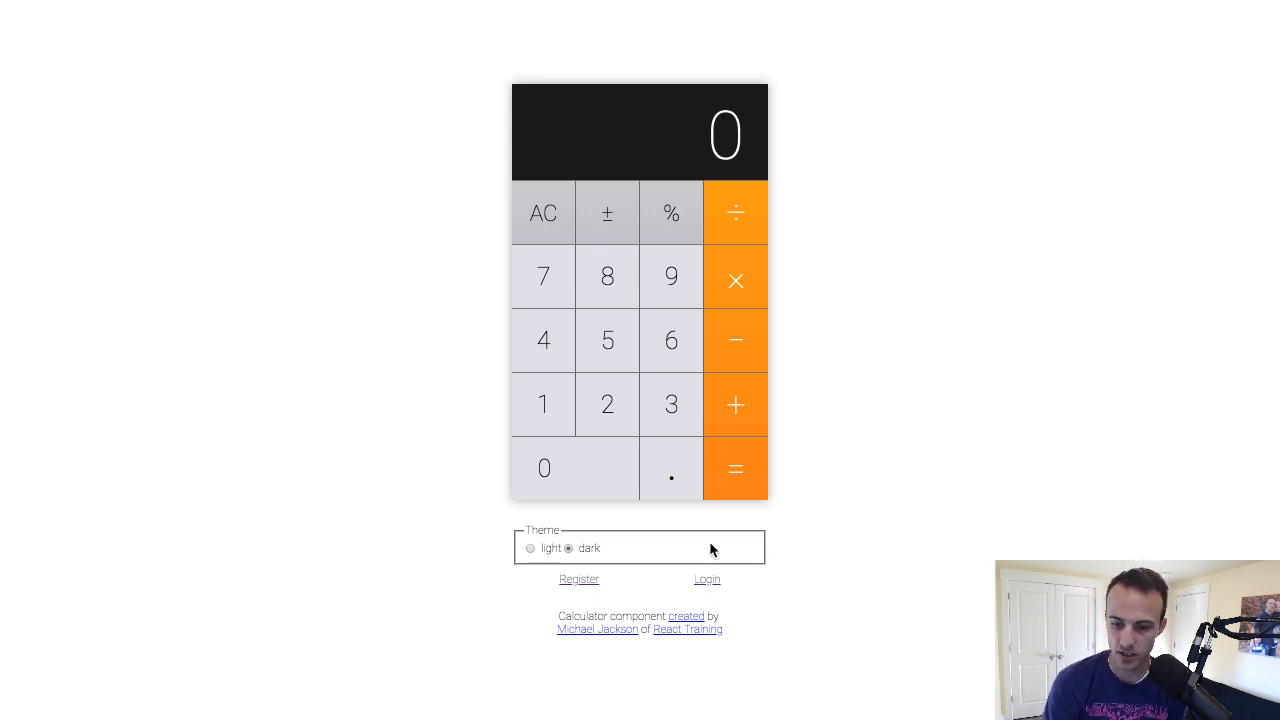
mouse_move(828, 508)
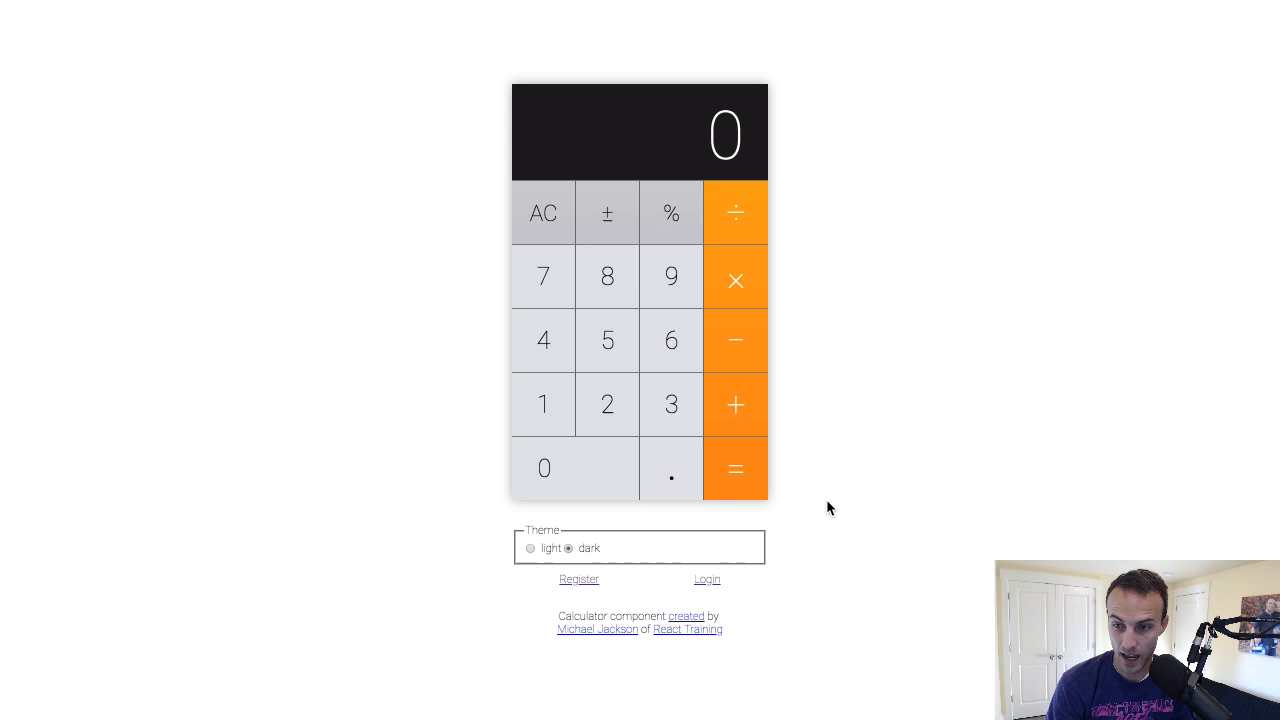
mouse_move(580, 580)
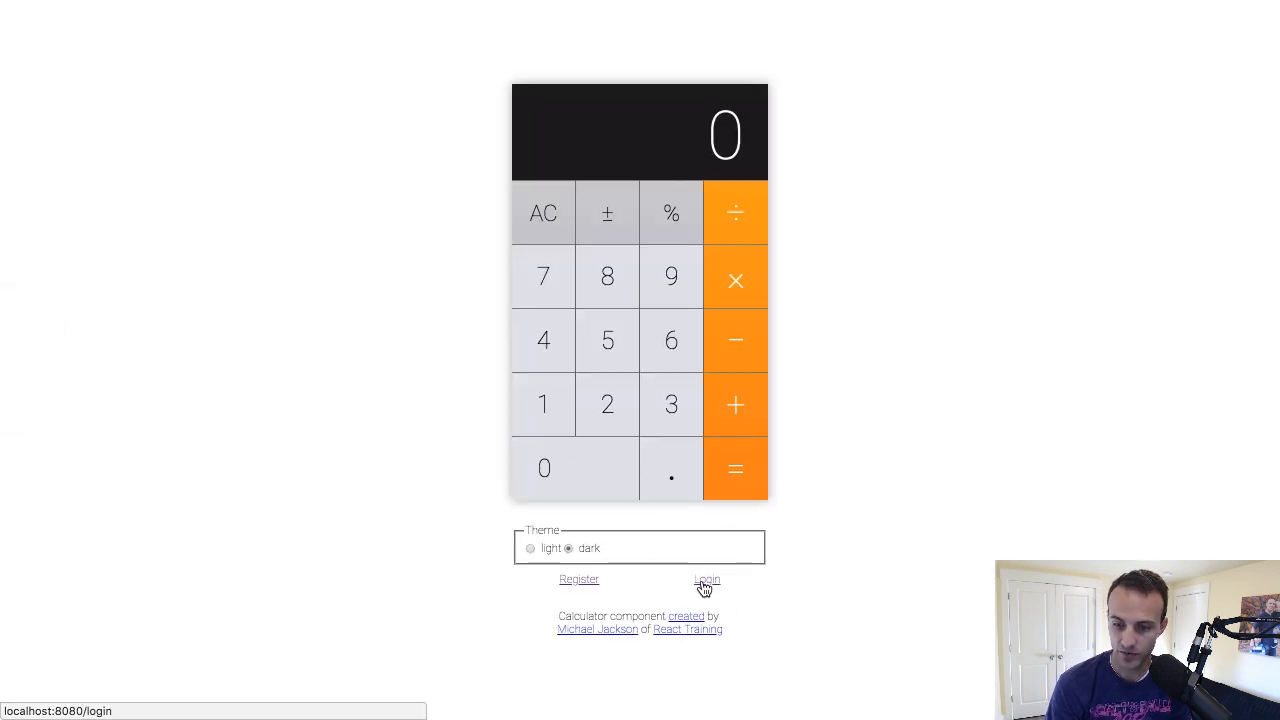
Sign in to the Calculator app as user 'hey', then log out again
left_click(706, 580)
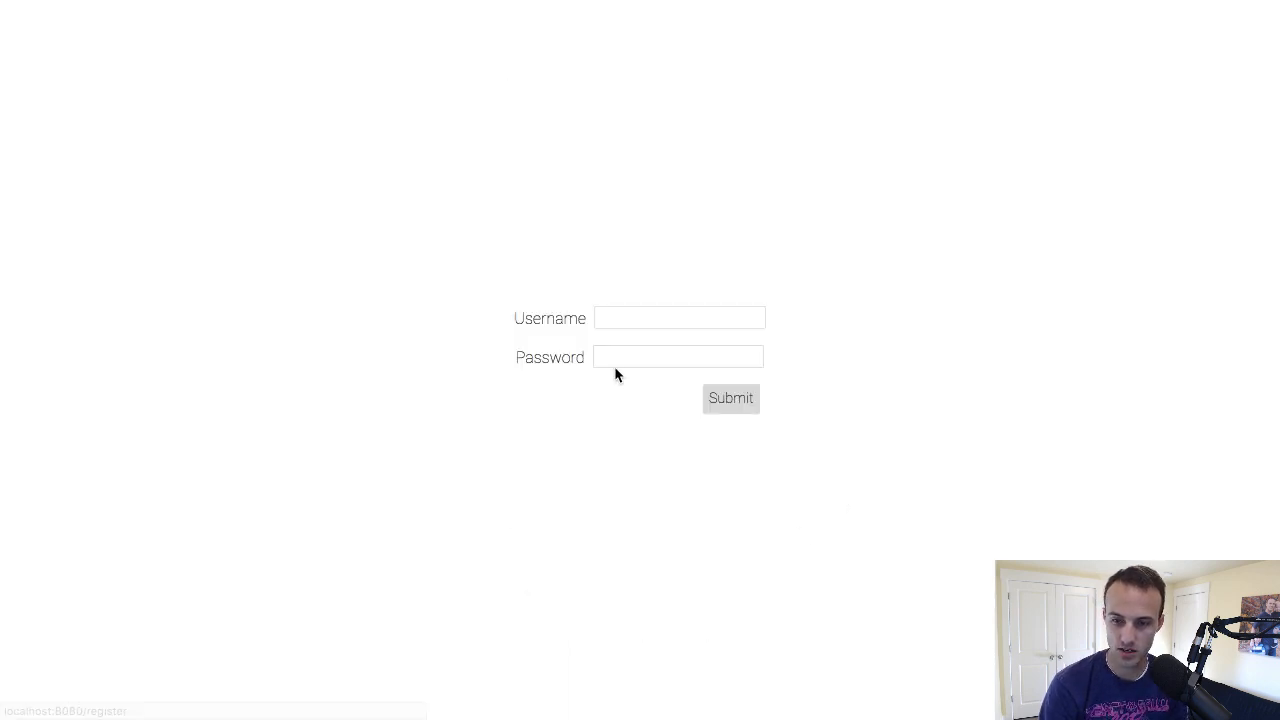
type("hey")
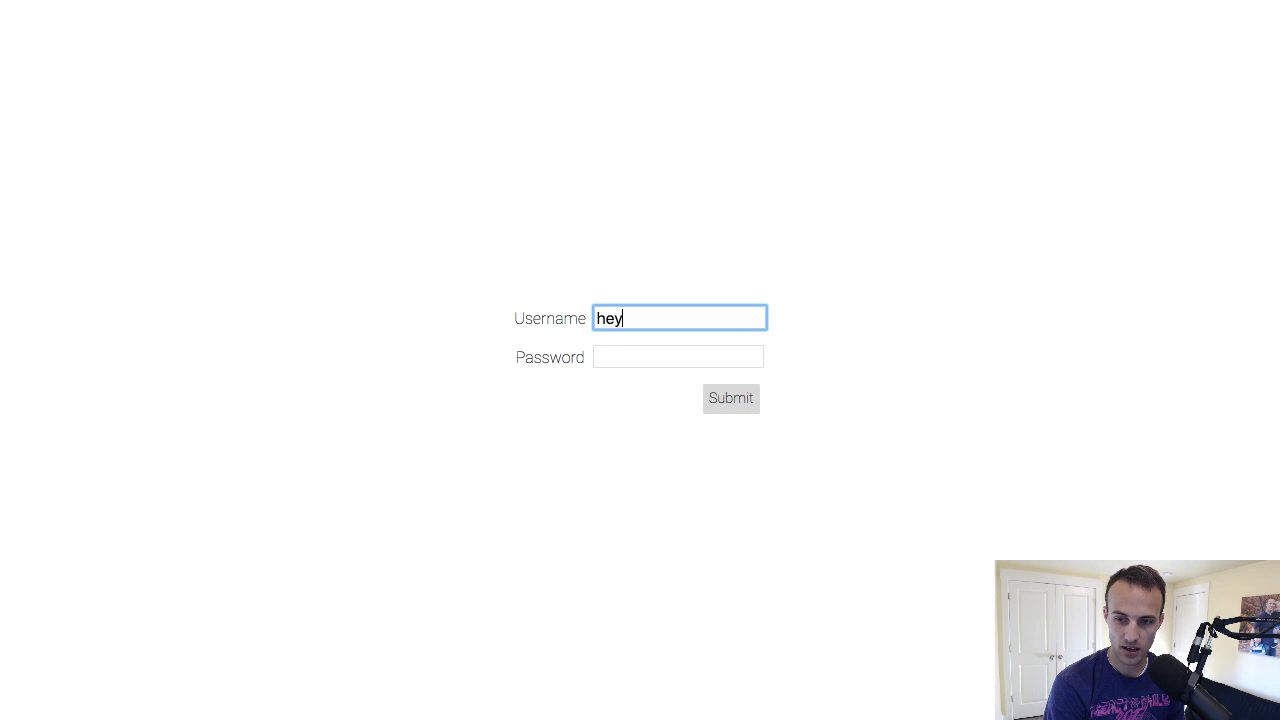
left_click(730, 398)
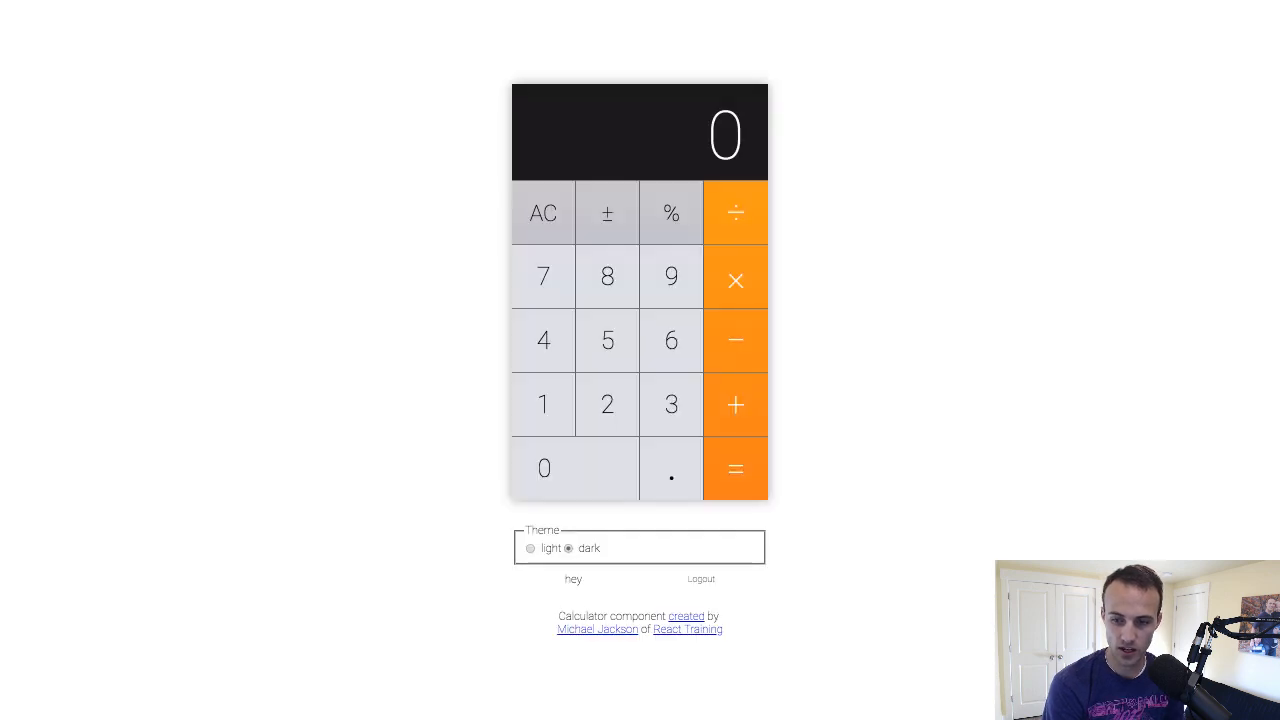
double_click(572, 578)
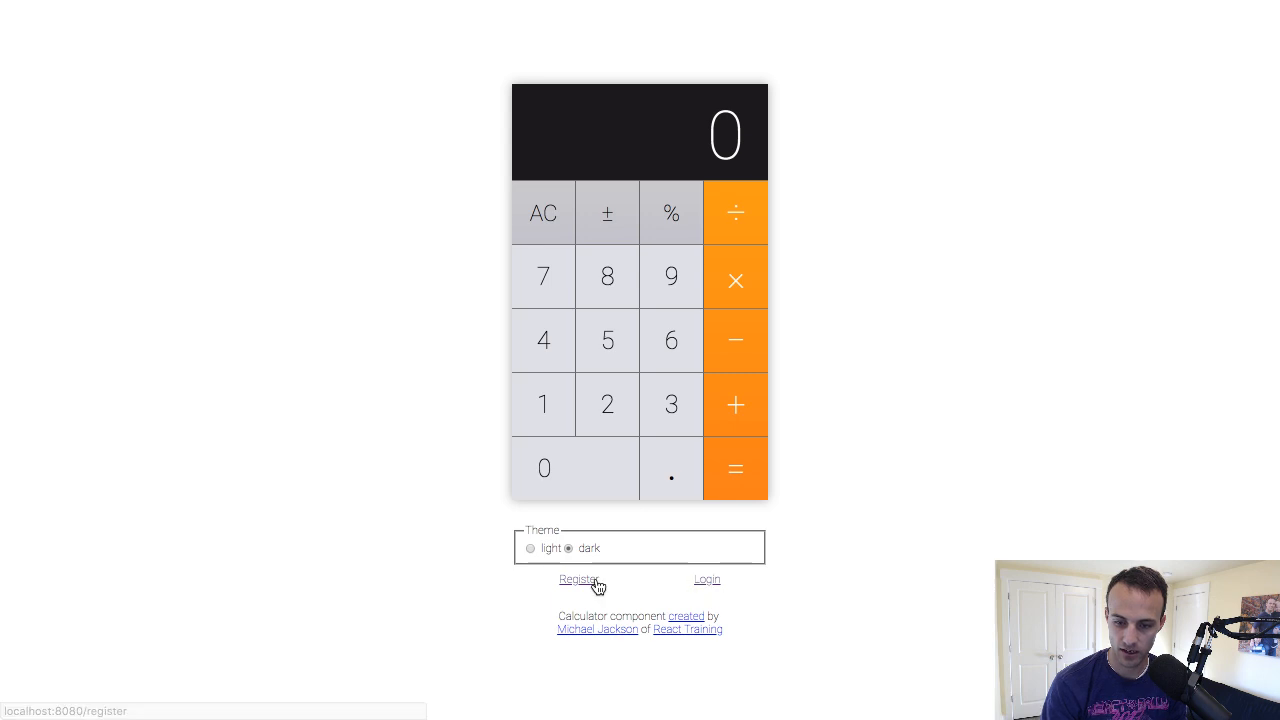
Register the user 'hey' so the app shows hey as logged in
left_click(576, 580)
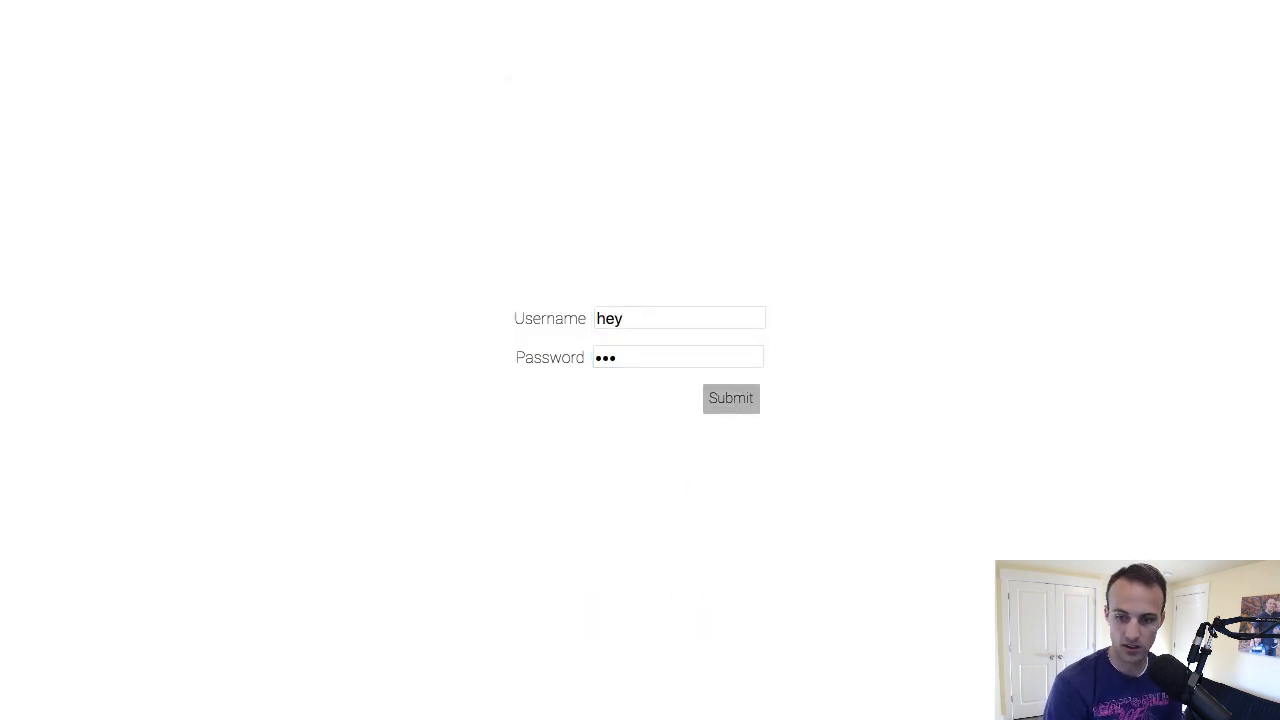
left_click(730, 398)
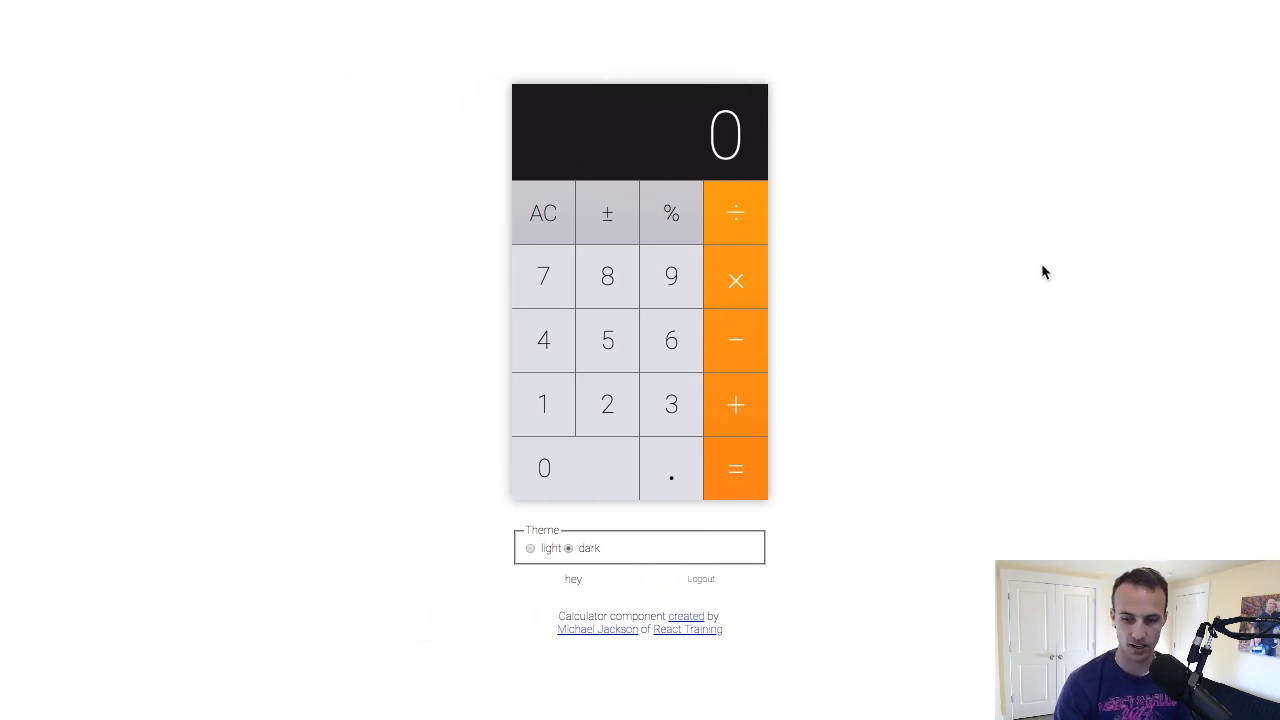
mouse_move(924, 468)
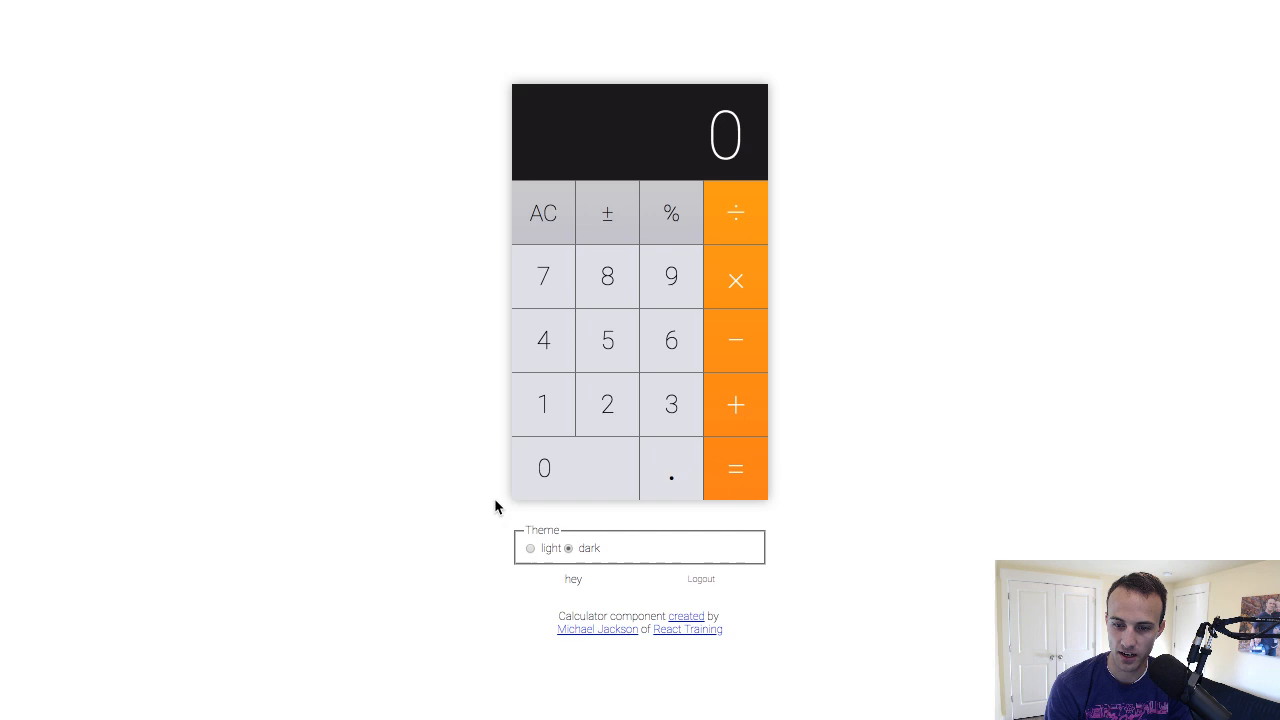
mouse_move(848, 442)
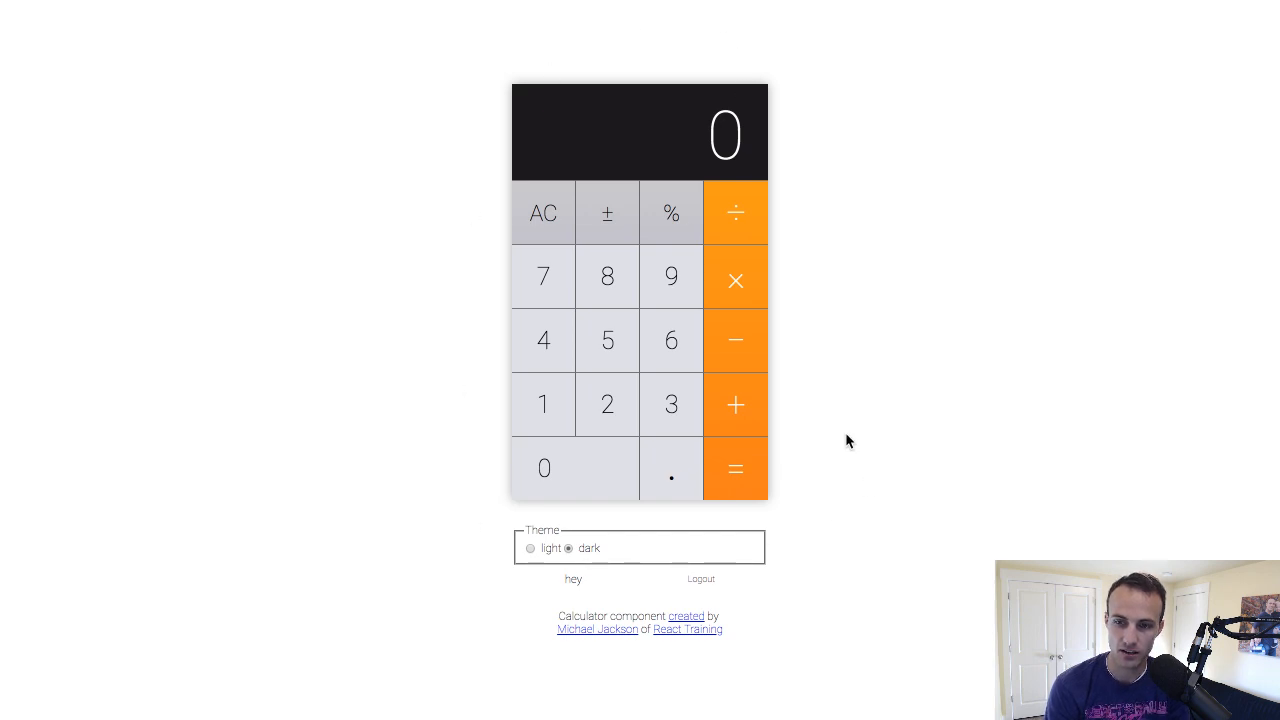
mouse_move(732, 584)
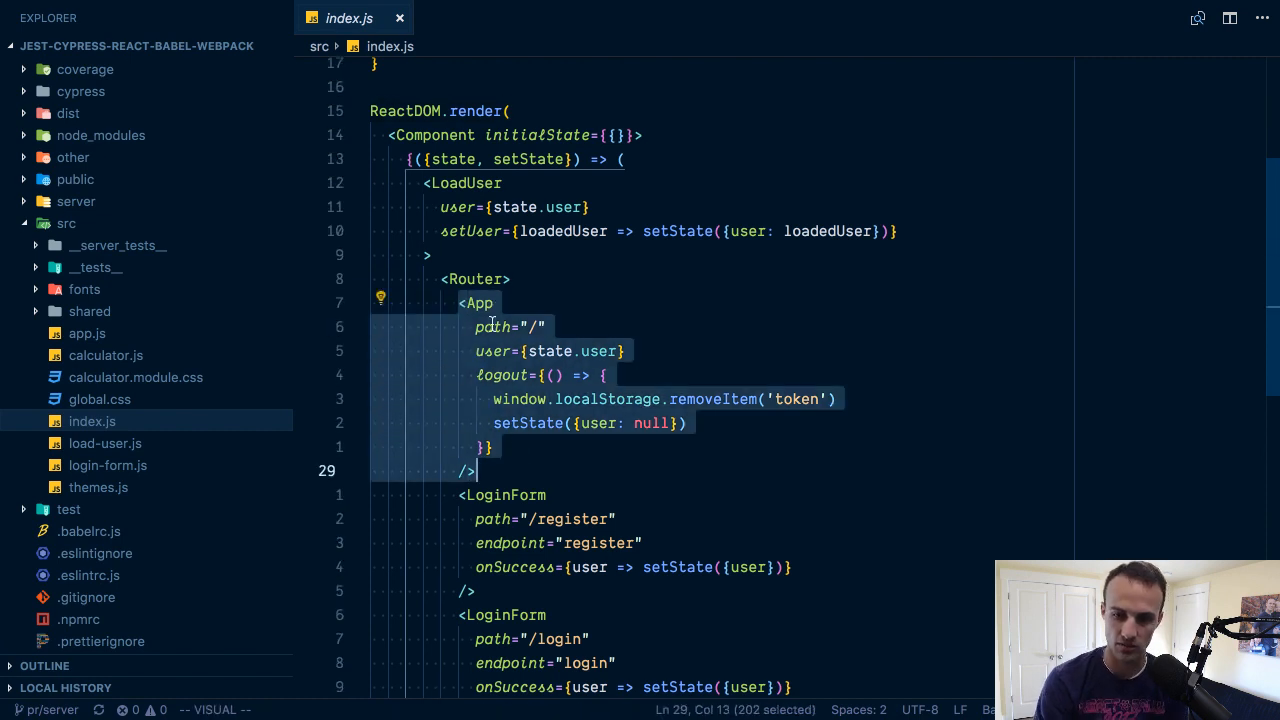
mouse_move(658, 310)
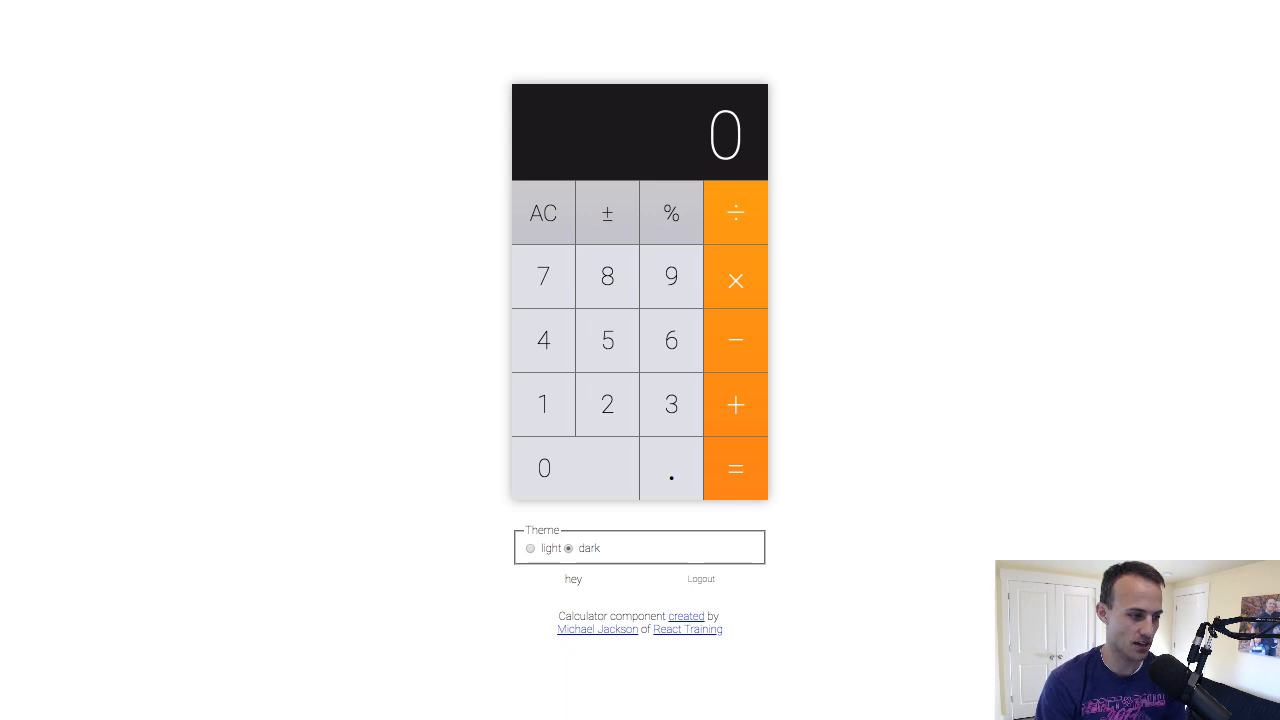
mouse_move(446, 528)
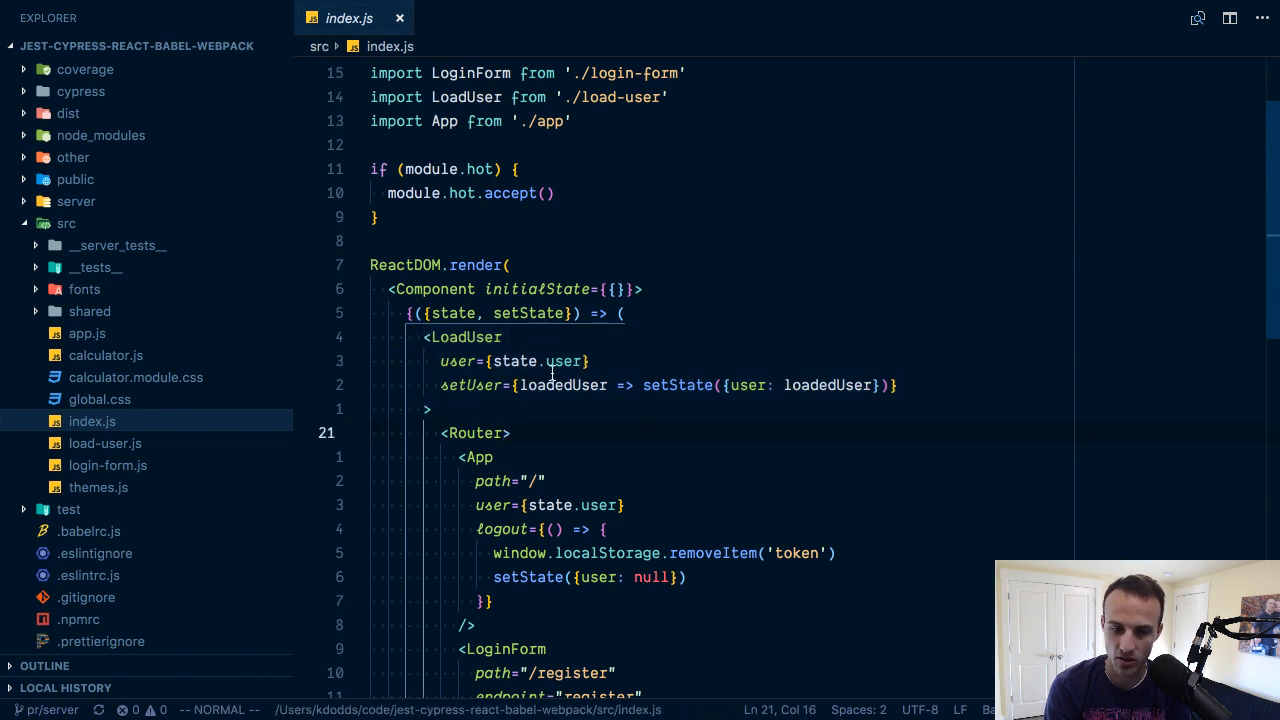
Jump to the LoadUser component's source in load-user.js, glance at index.js, and return to load-user.js
left_click(104, 444)
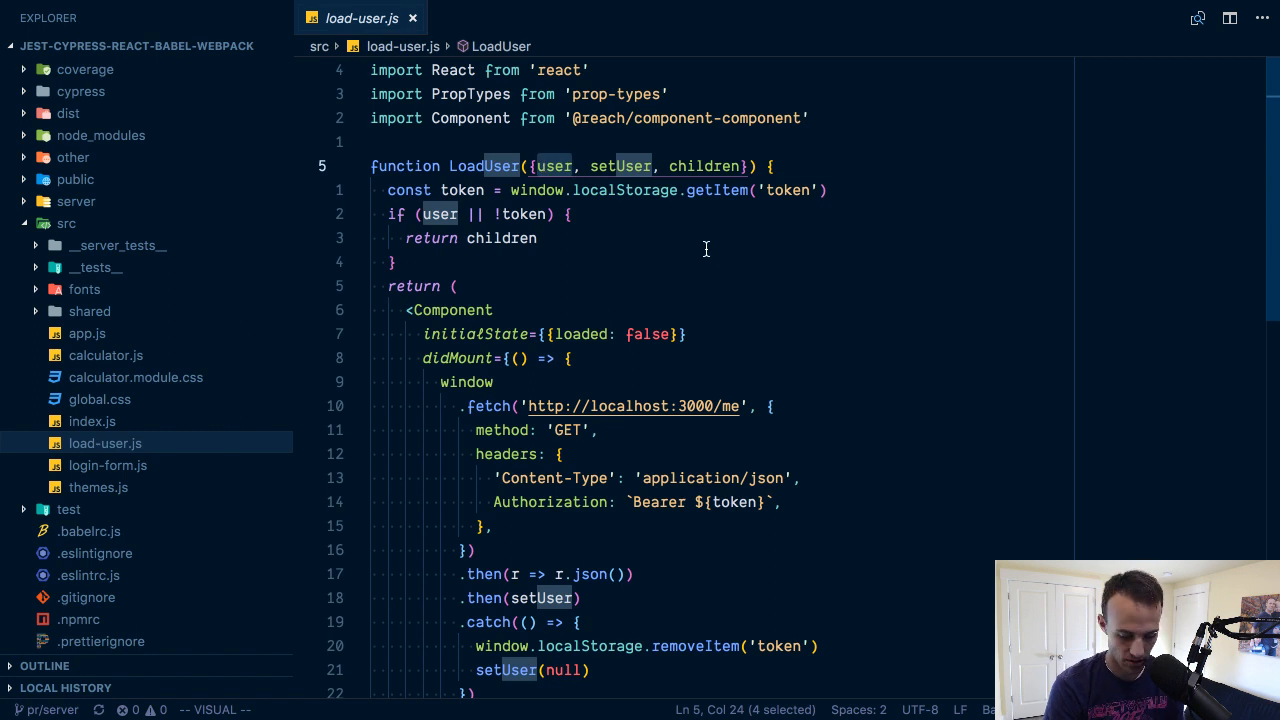
left_click(92, 420)
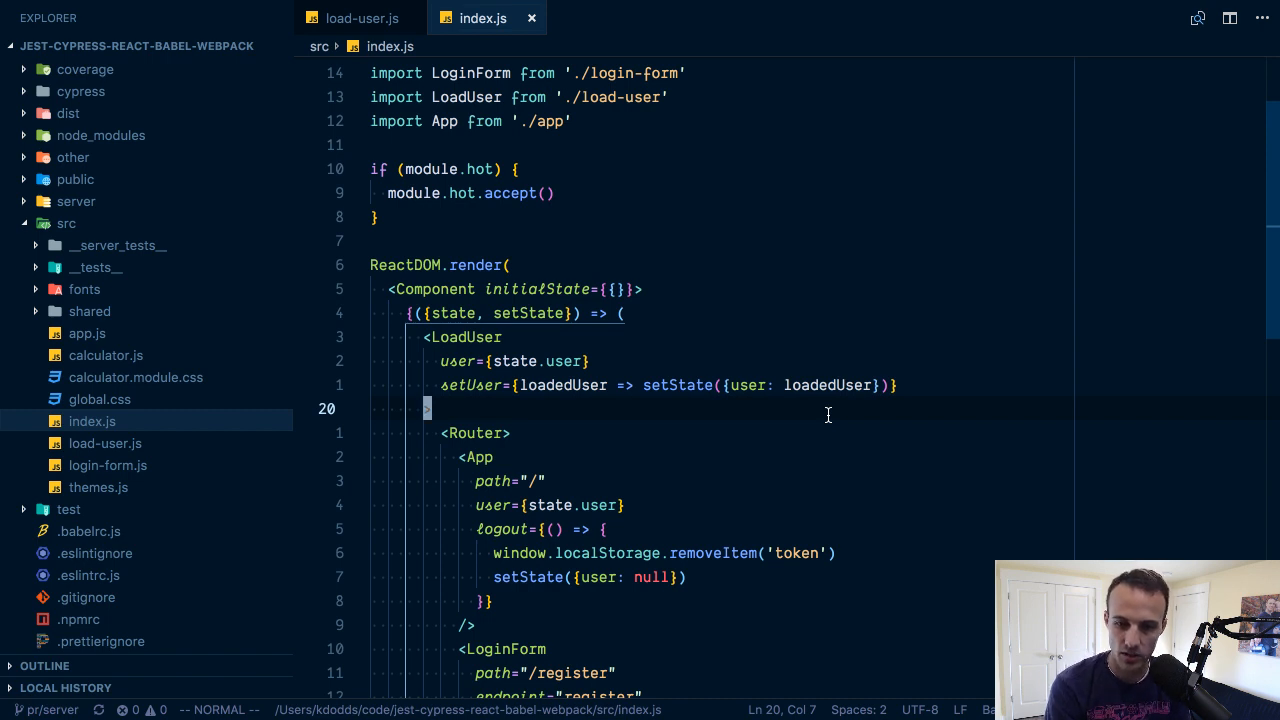
mouse_move(430, 352)
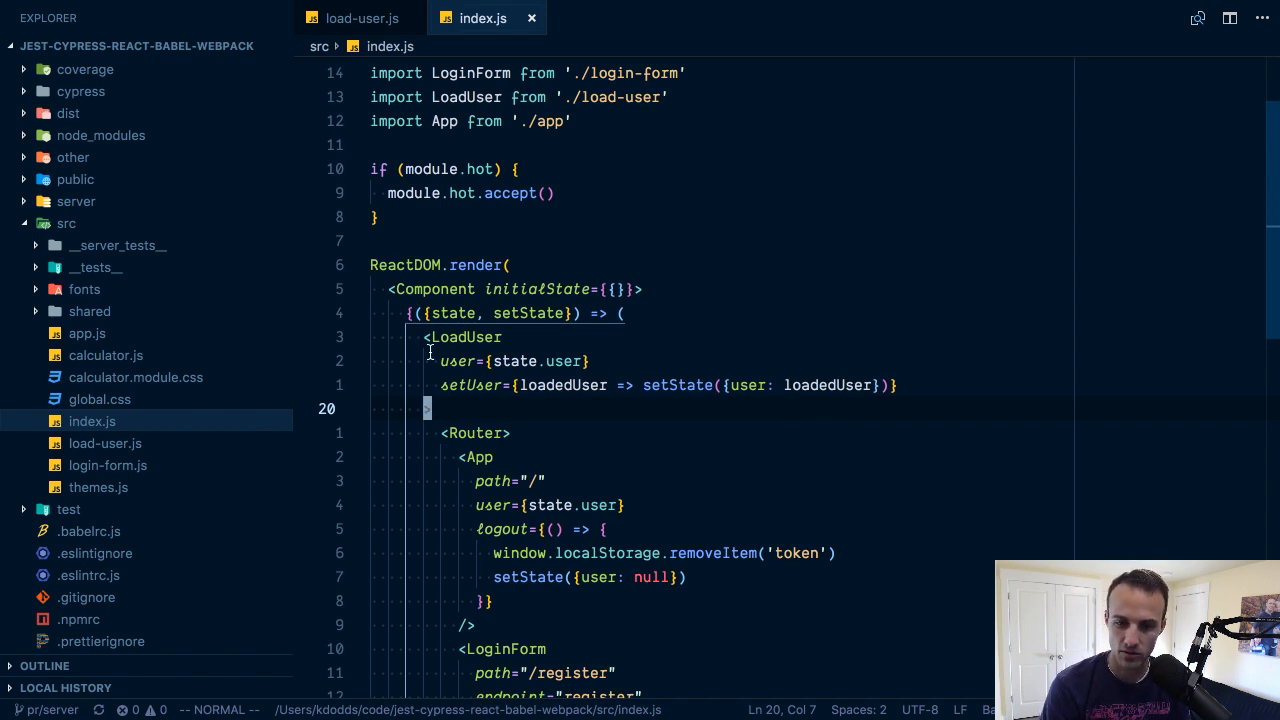
left_click(362, 18)
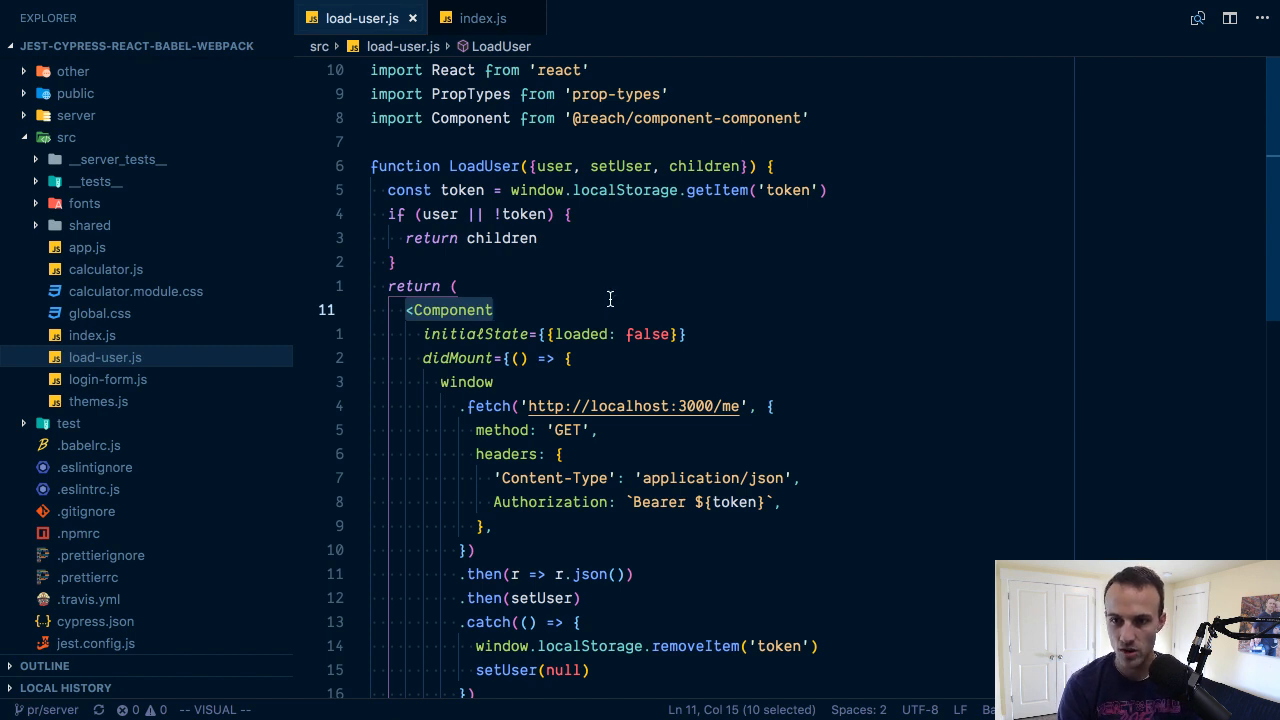
mouse_move(414, 196)
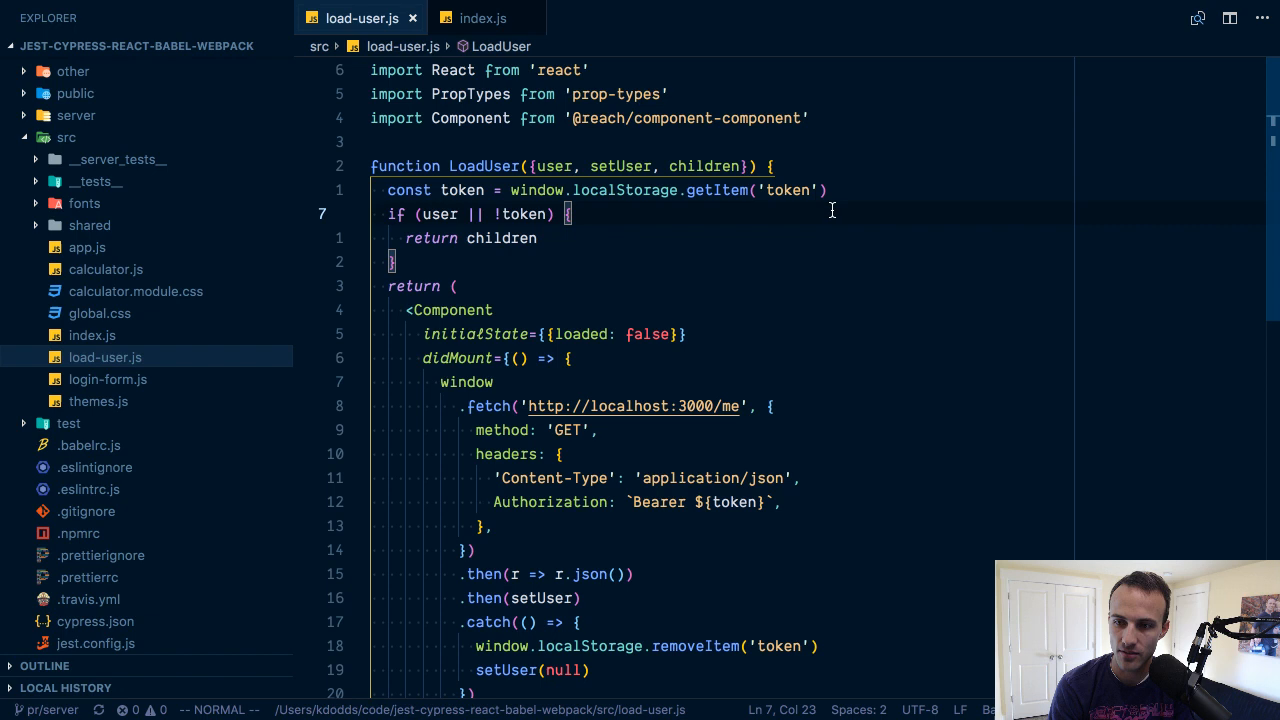
mouse_move(716, 190)
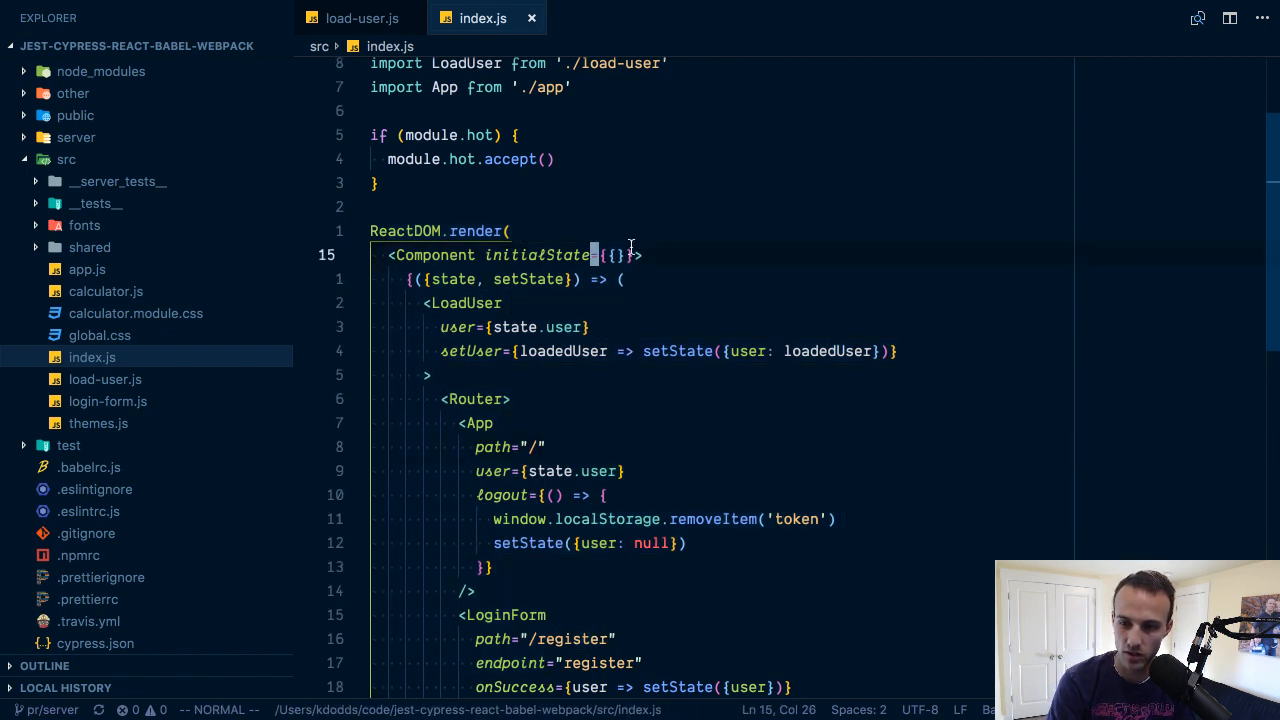
Compare the Component's initialState in load-user.js with LoadUser's early return in index.js, ending on load-user.js
left_click_drag(592, 254, 644, 254)
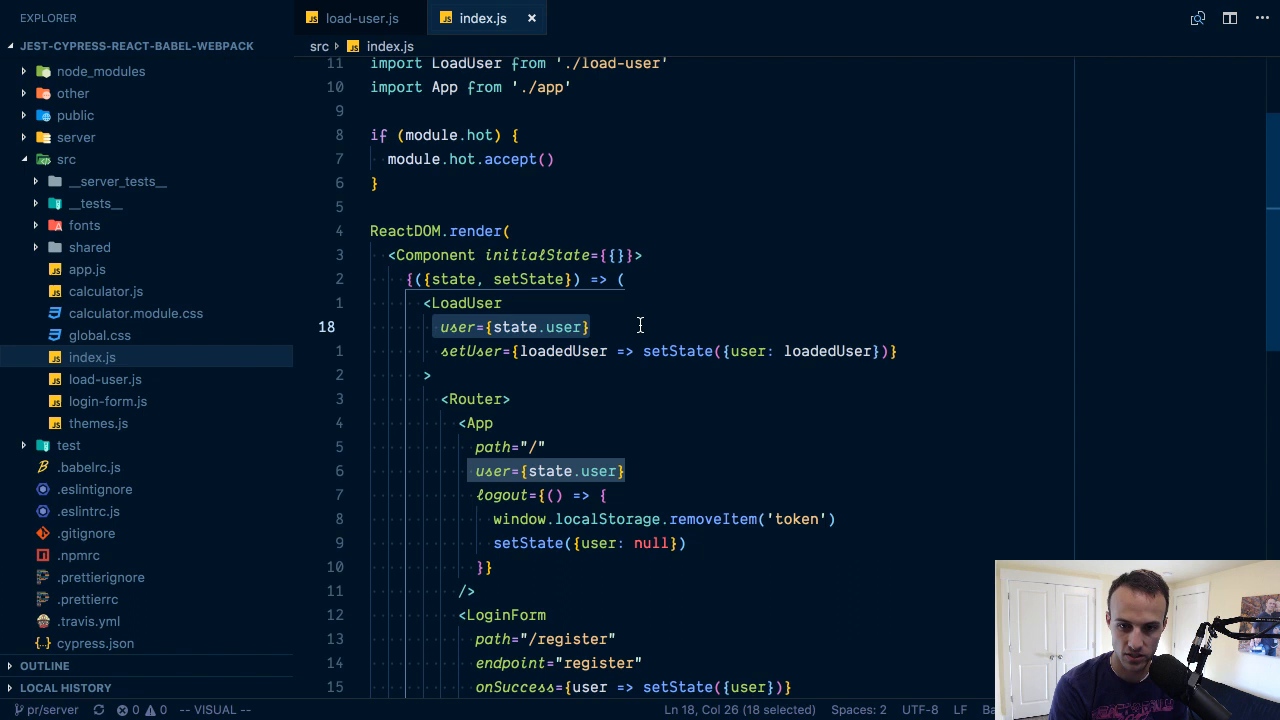
left_click(362, 18)
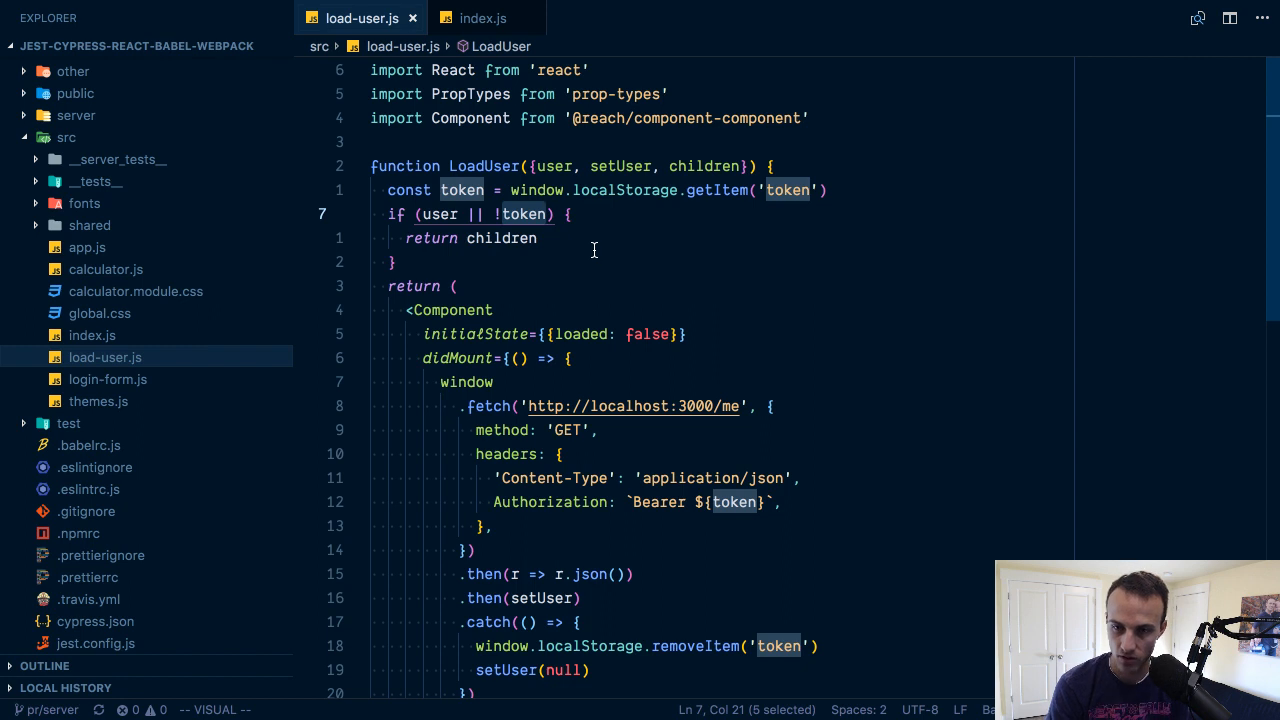
left_click(482, 18)
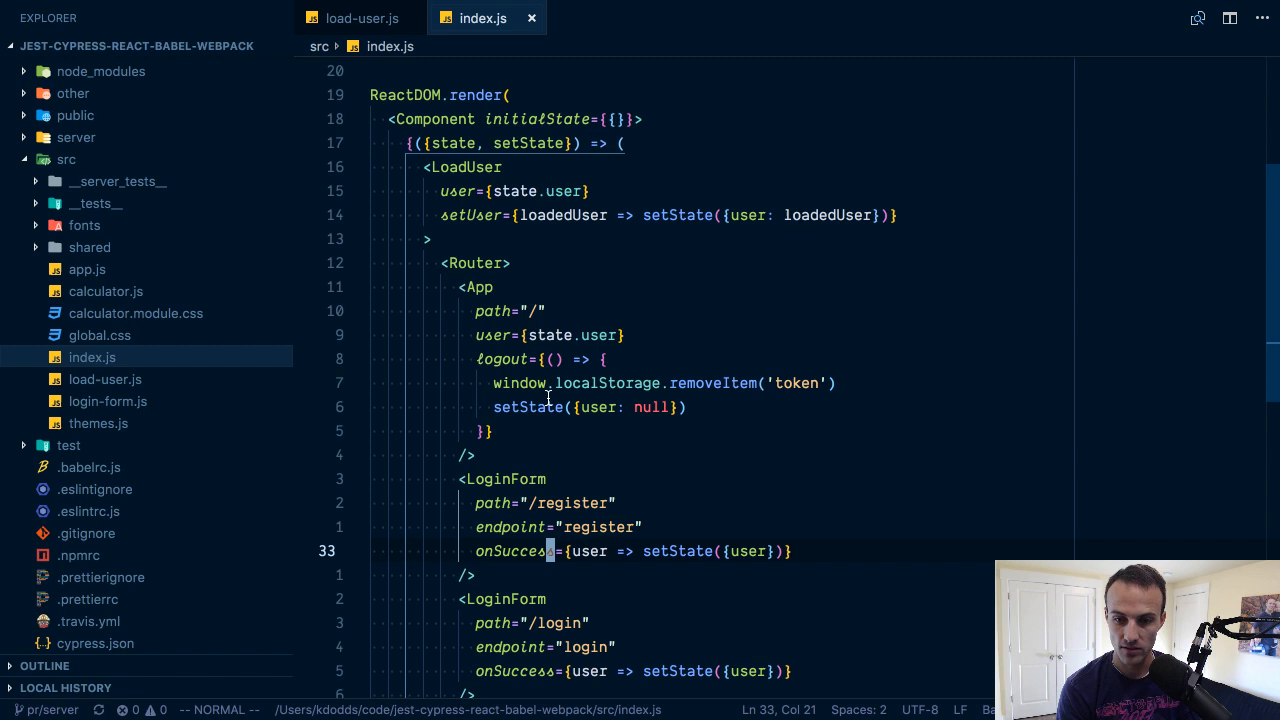
left_click(362, 18)
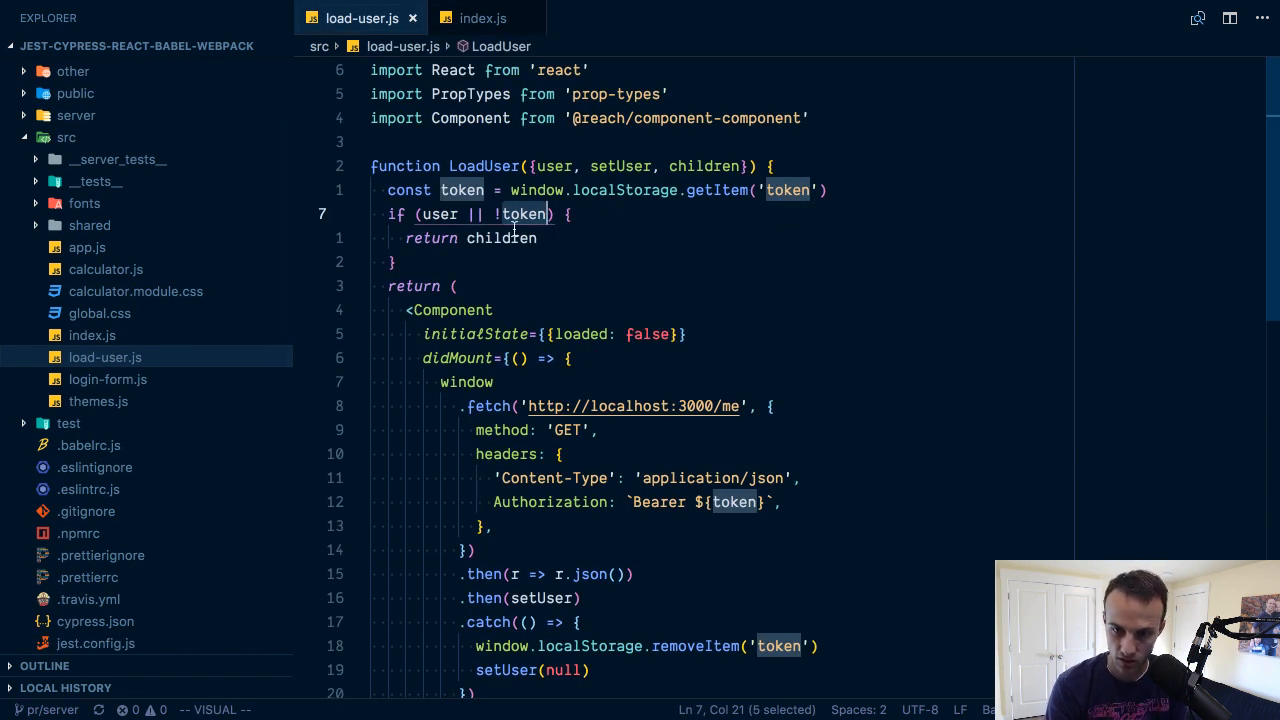
key("Escape")
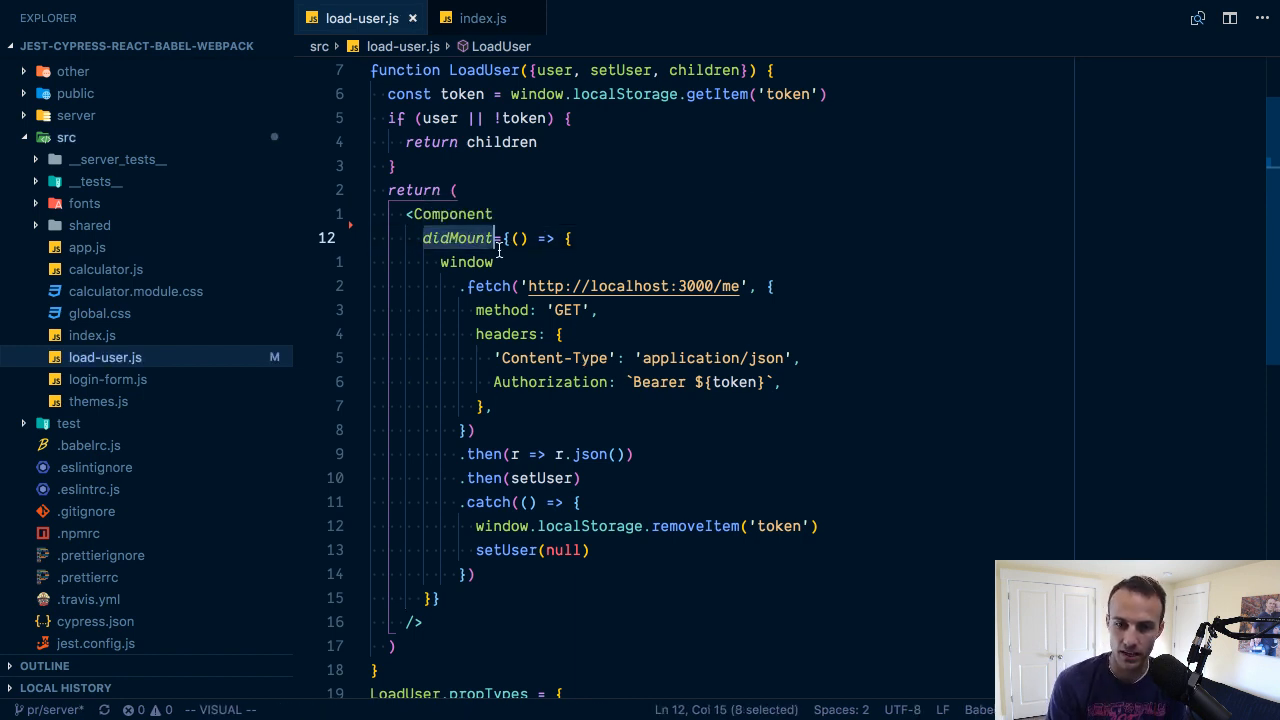
mouse_move(392, 302)
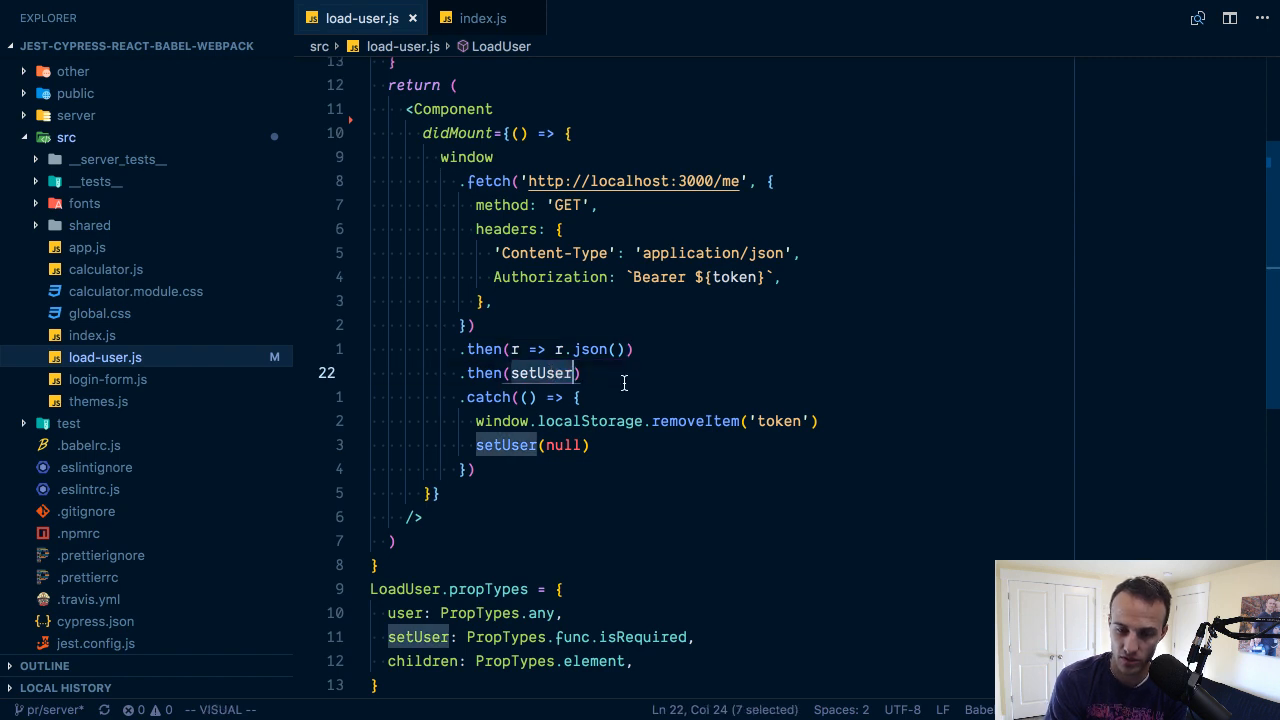
mouse_move(620, 380)
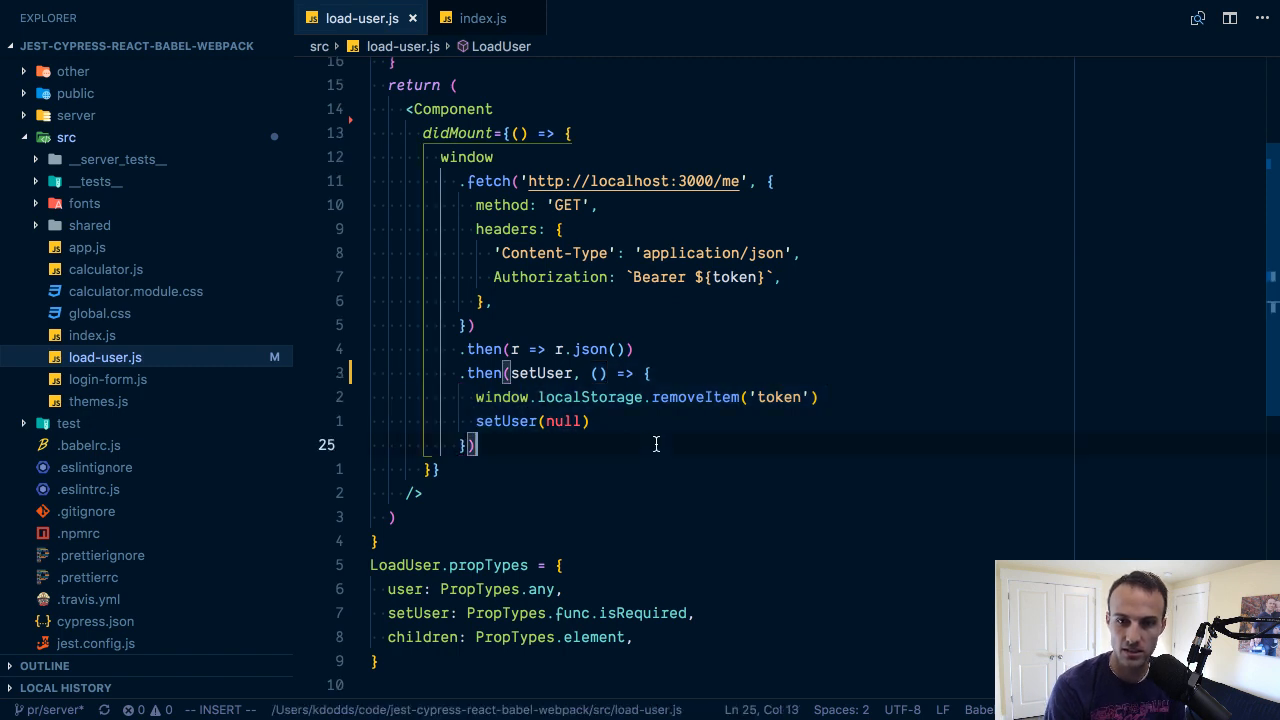
Switch to index.js after combining the token-clearing handler into .then(setUser, ...)
left_click(482, 18)
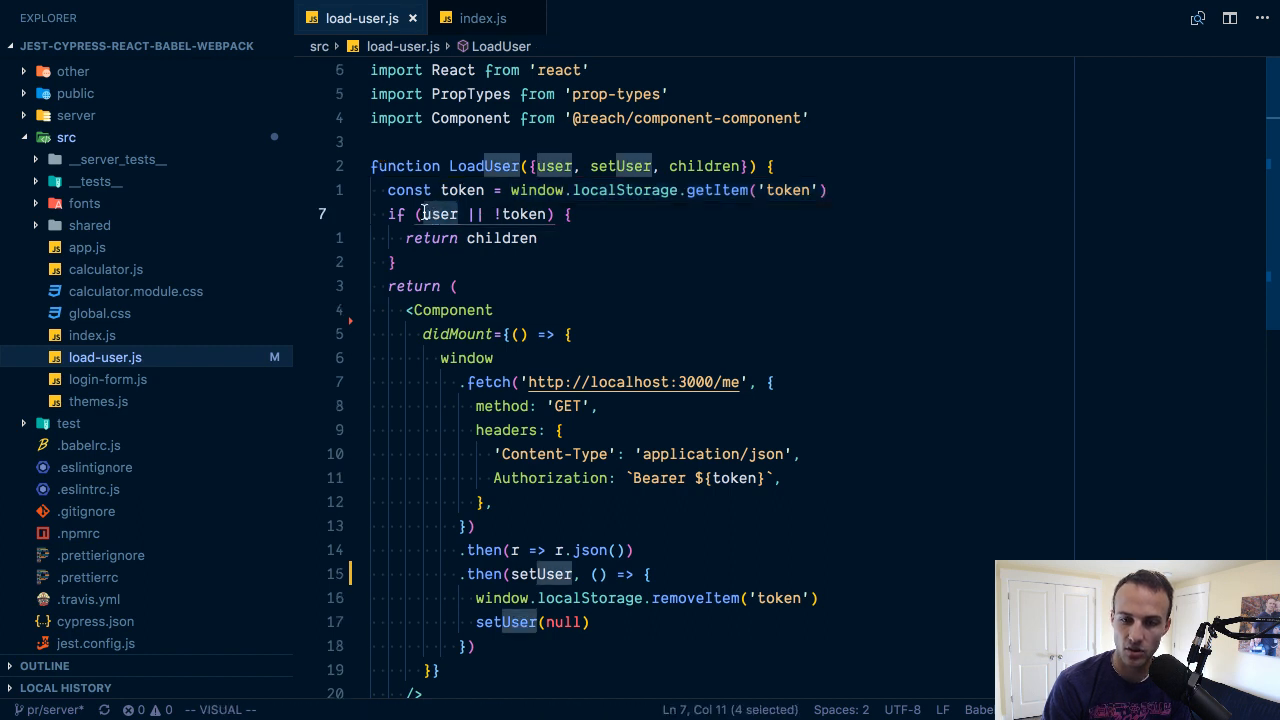
mouse_move(440, 214)
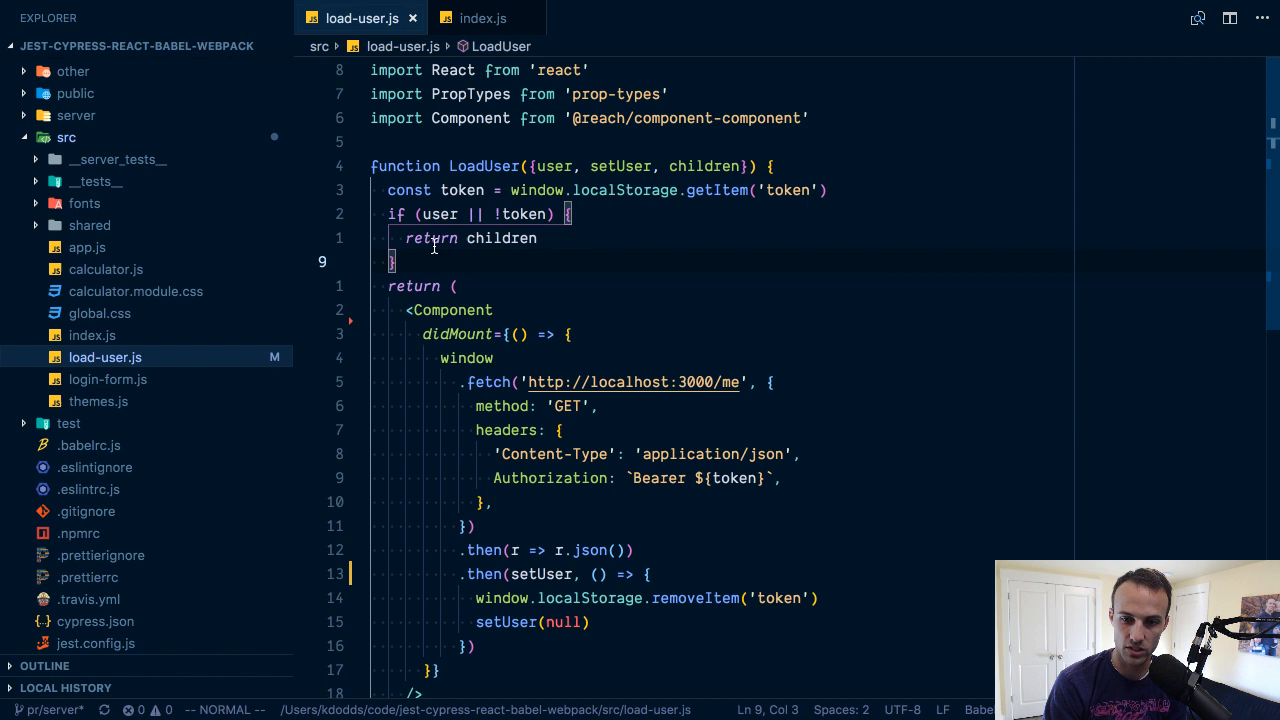
Flip between load-user.js and index.js to relate LoadUser to the Router children that render it
left_click(482, 18)
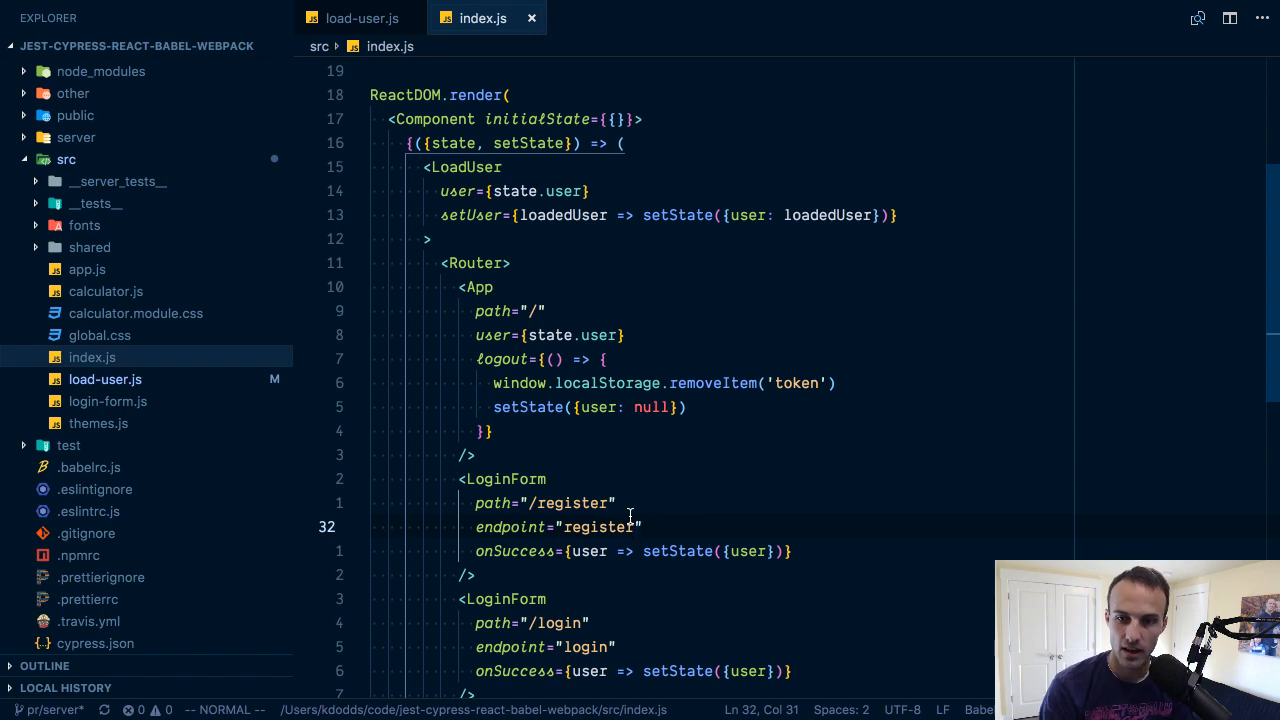
left_click(362, 18)
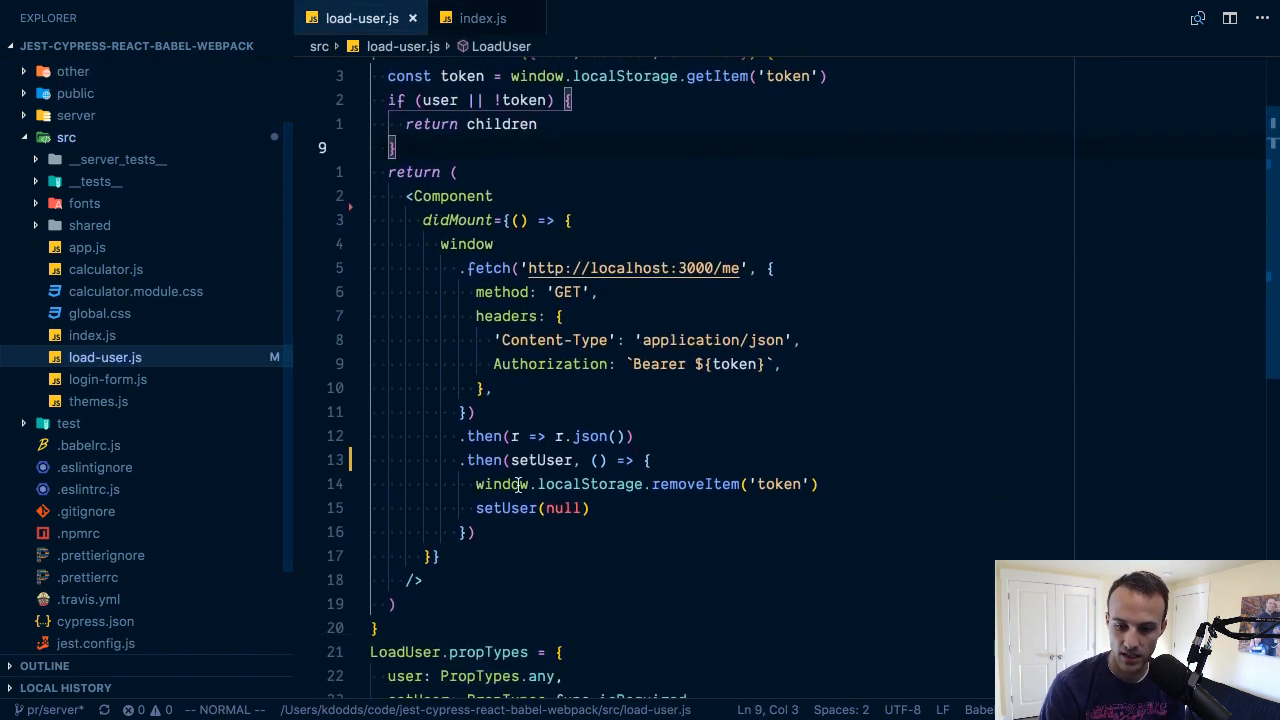
left_click(484, 18)
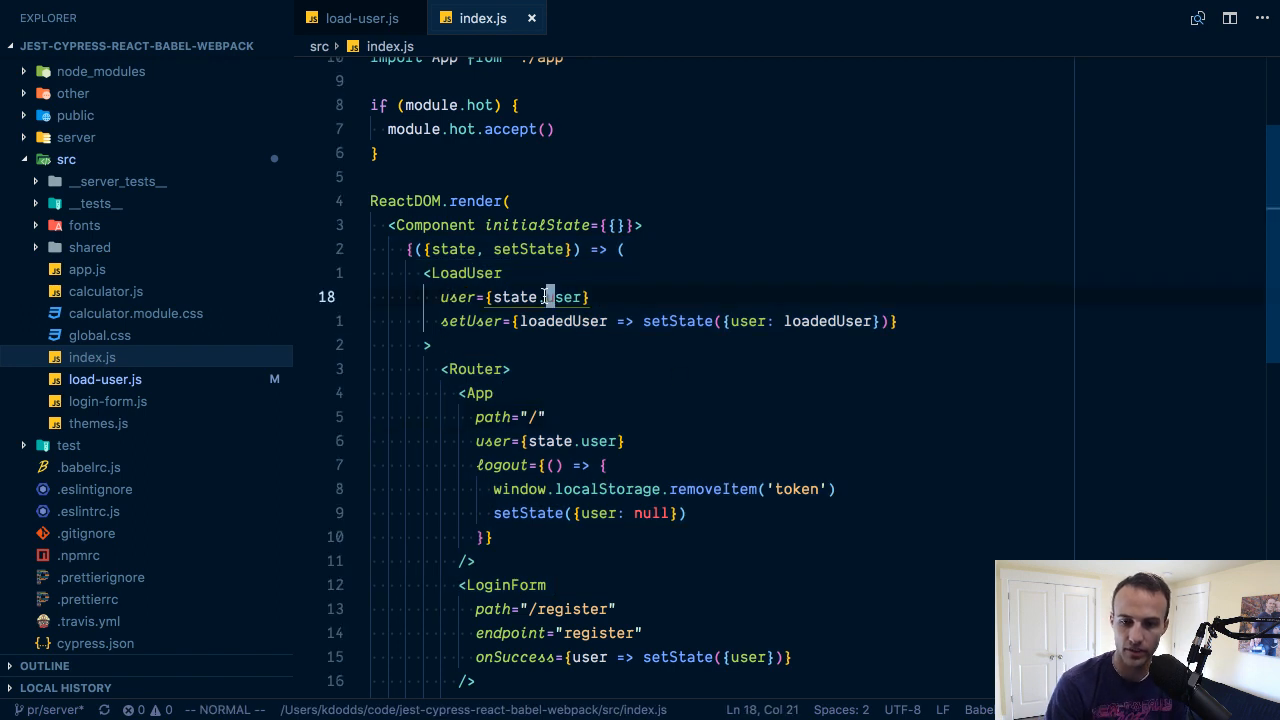
left_click(362, 18)
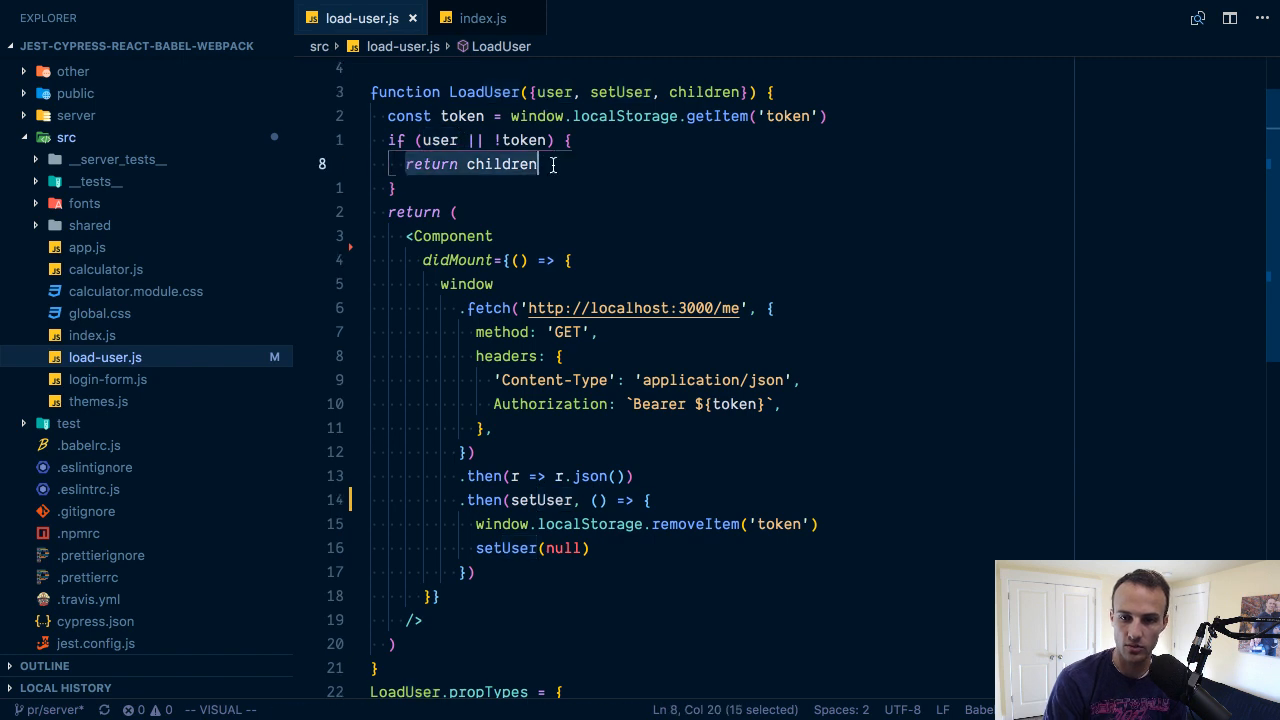
left_click(482, 18)
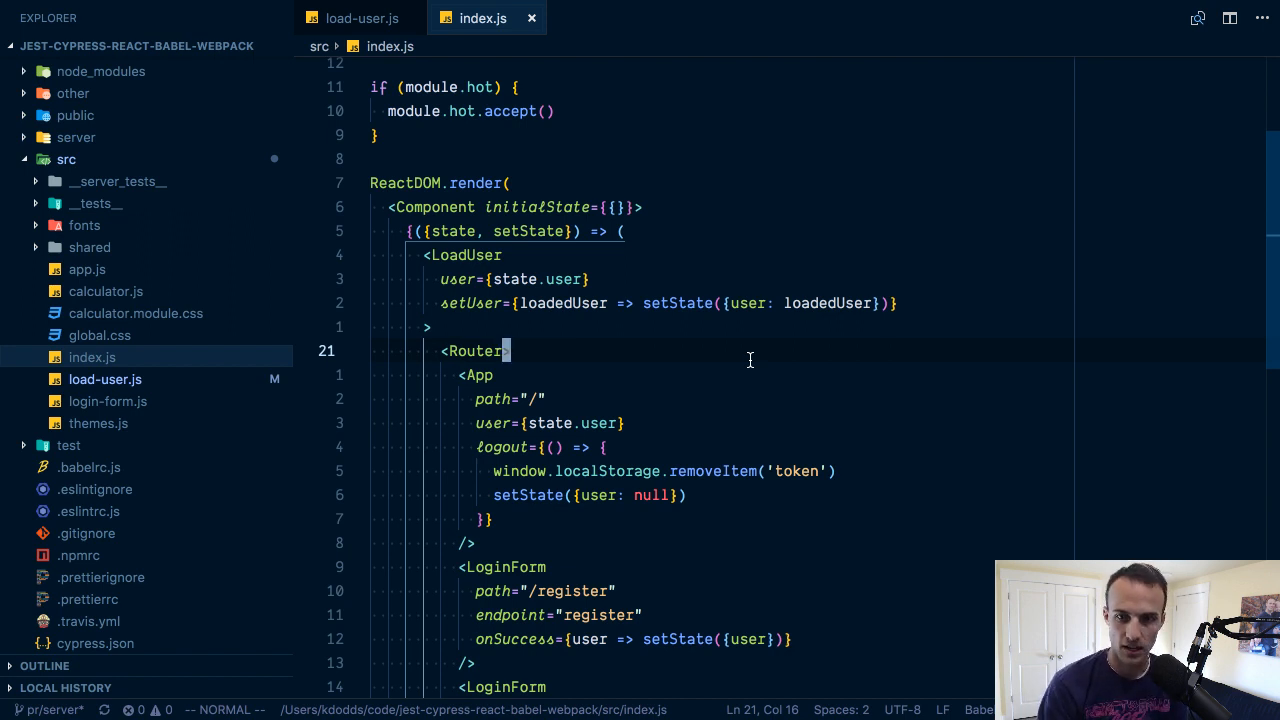
left_click(362, 18)
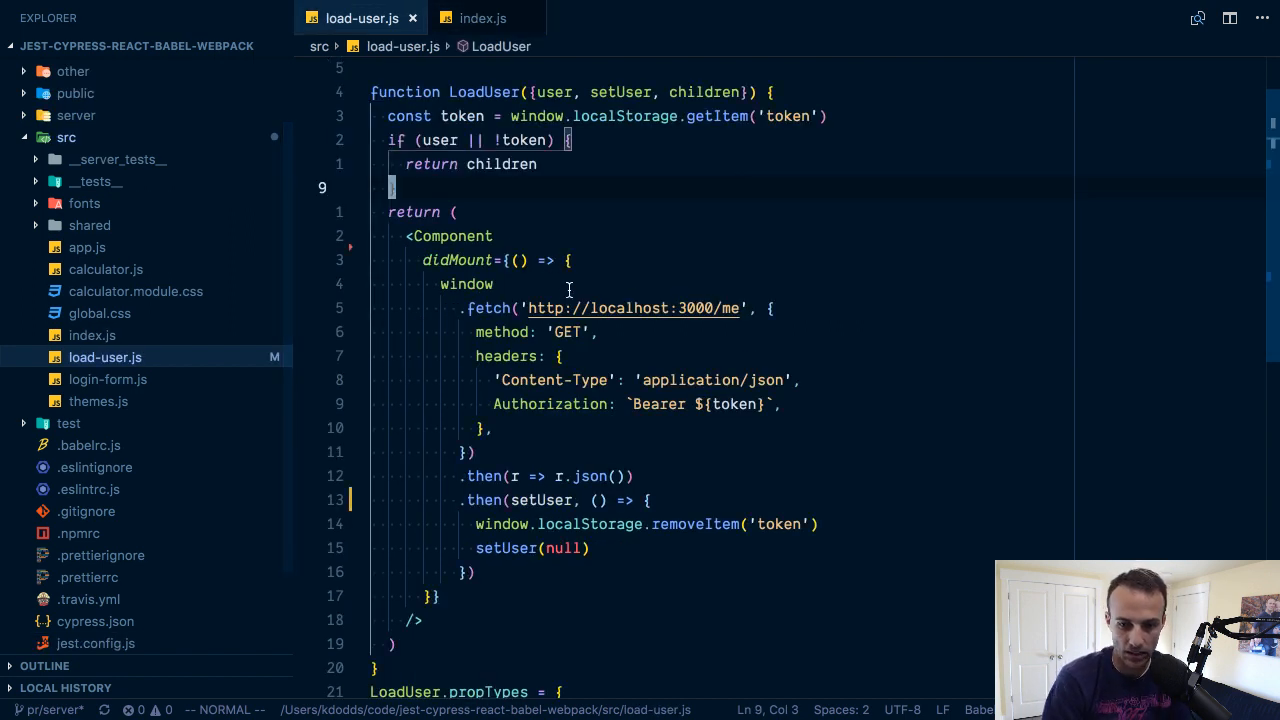
mouse_move(636, 308)
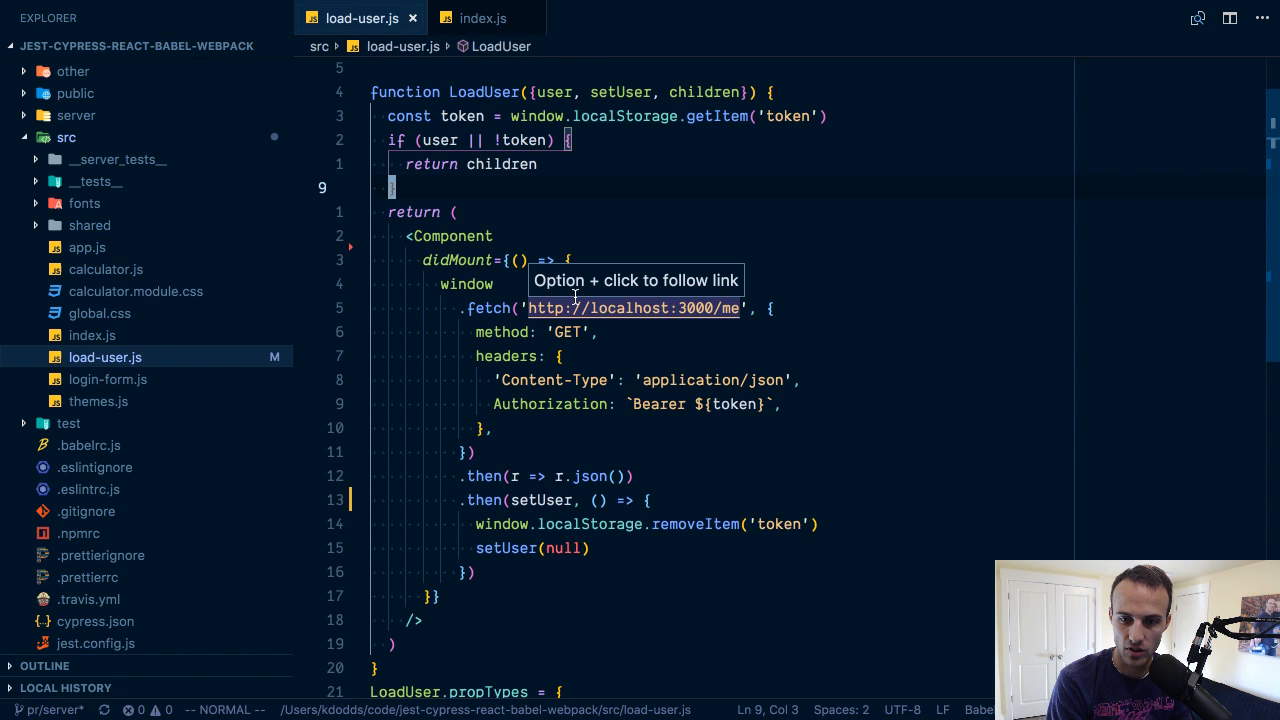
Review the register and login LoginForm routes in index.js, then open login-form.js
left_click(484, 18)
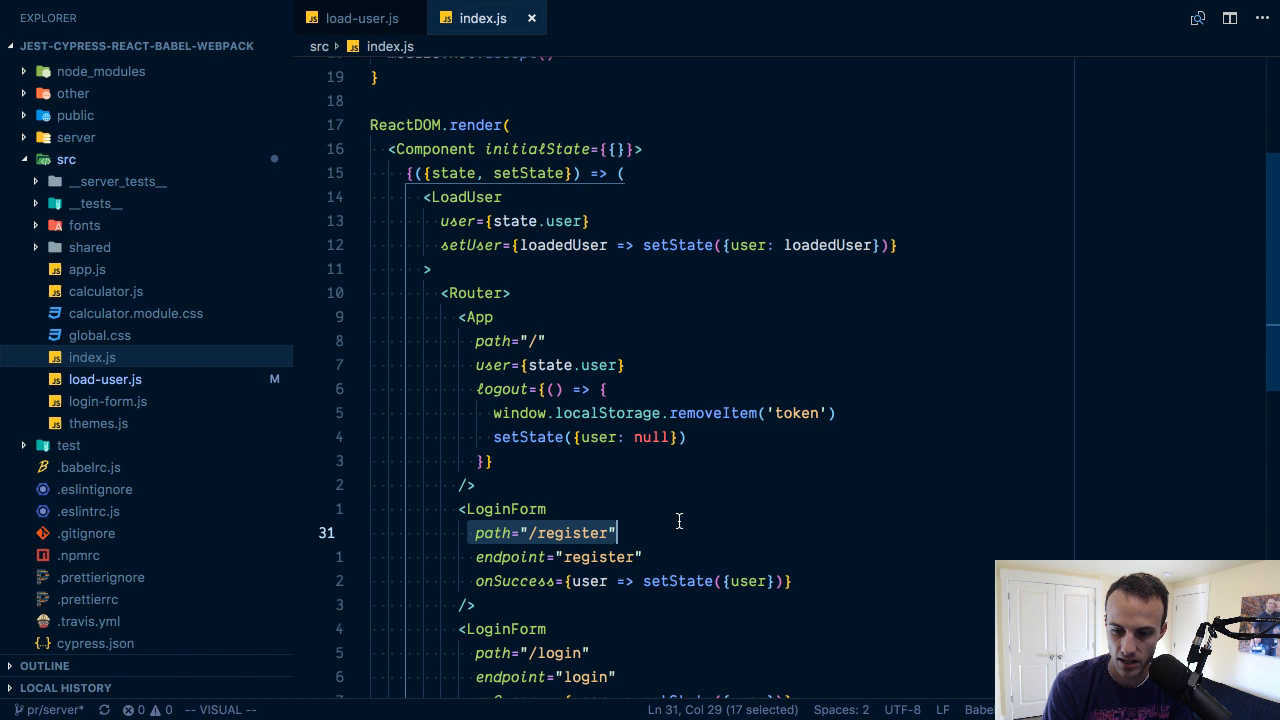
scroll("down", 3)
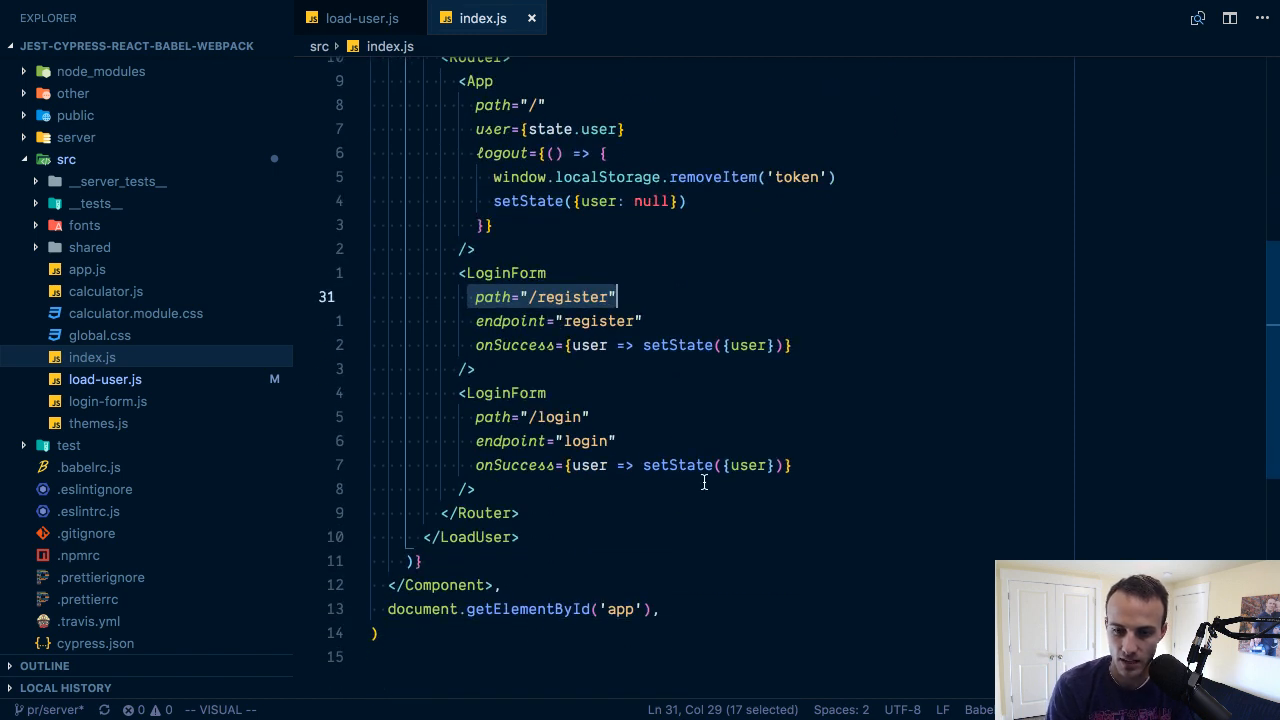
mouse_move(670, 386)
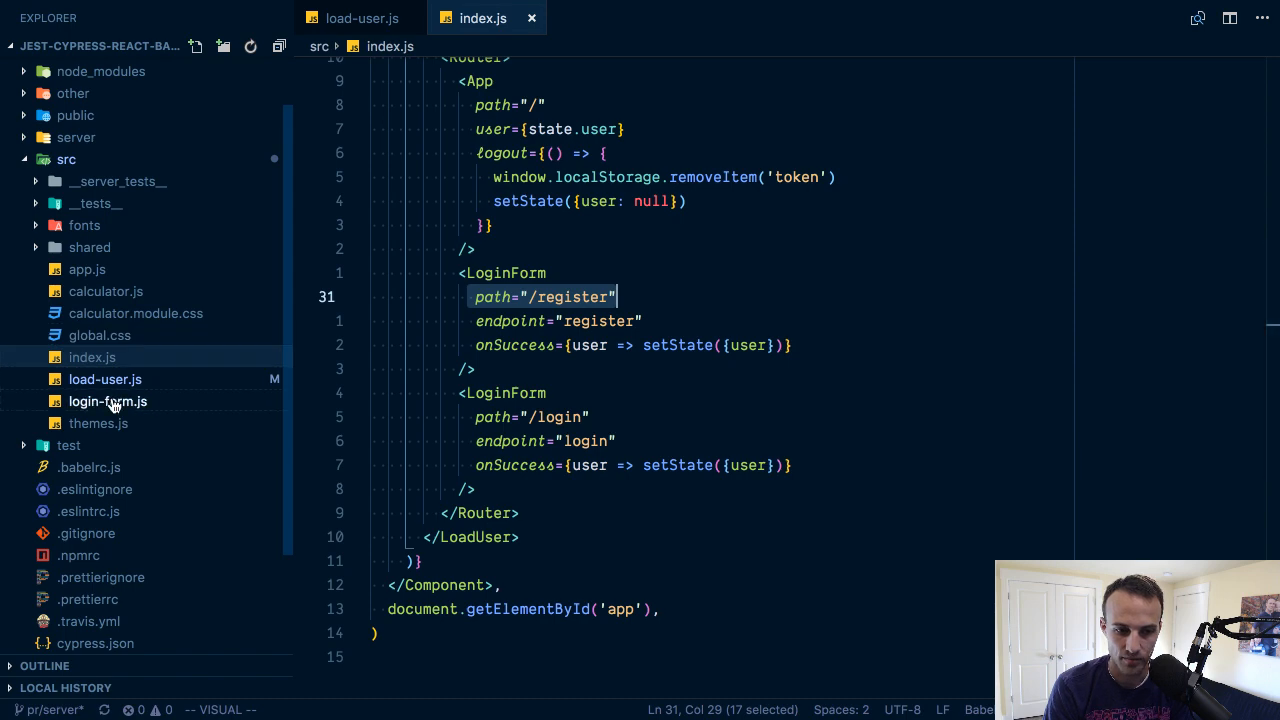
left_click(108, 400)
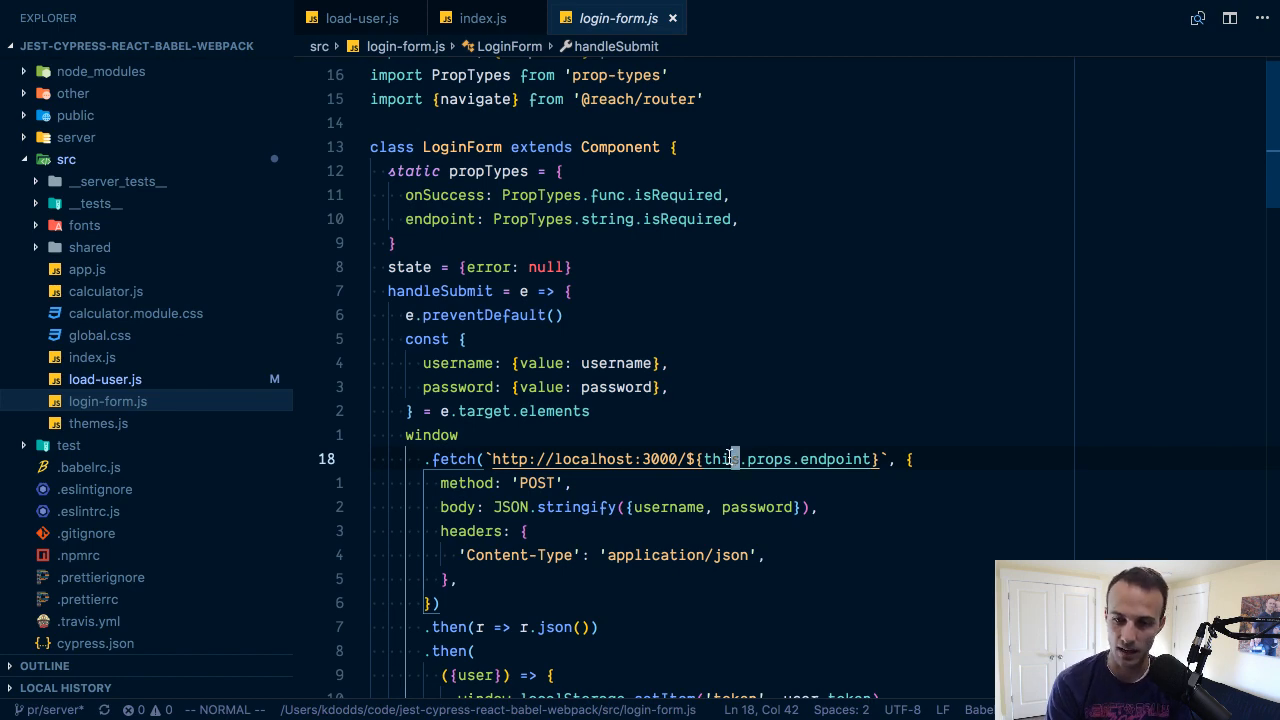
Scroll through login-form.js and back up to LoginForm's handleSubmit reading username and password
scroll("down", 3)
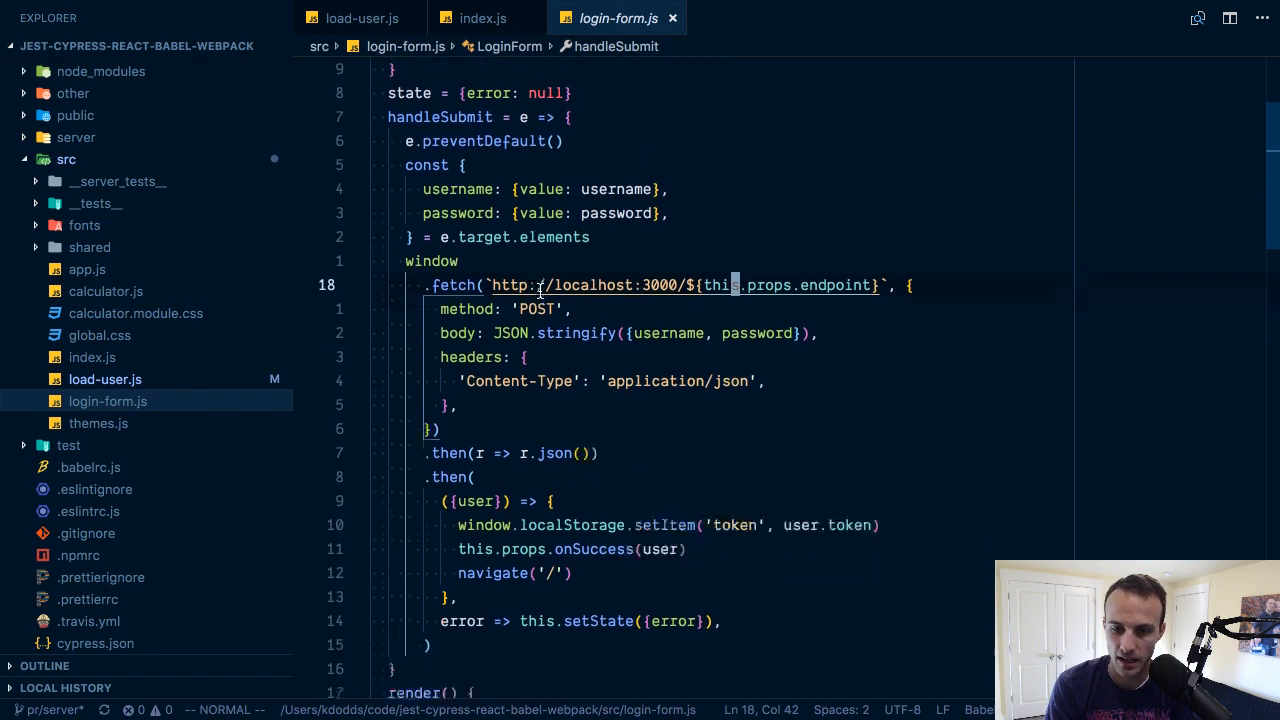
scroll("down", 3)
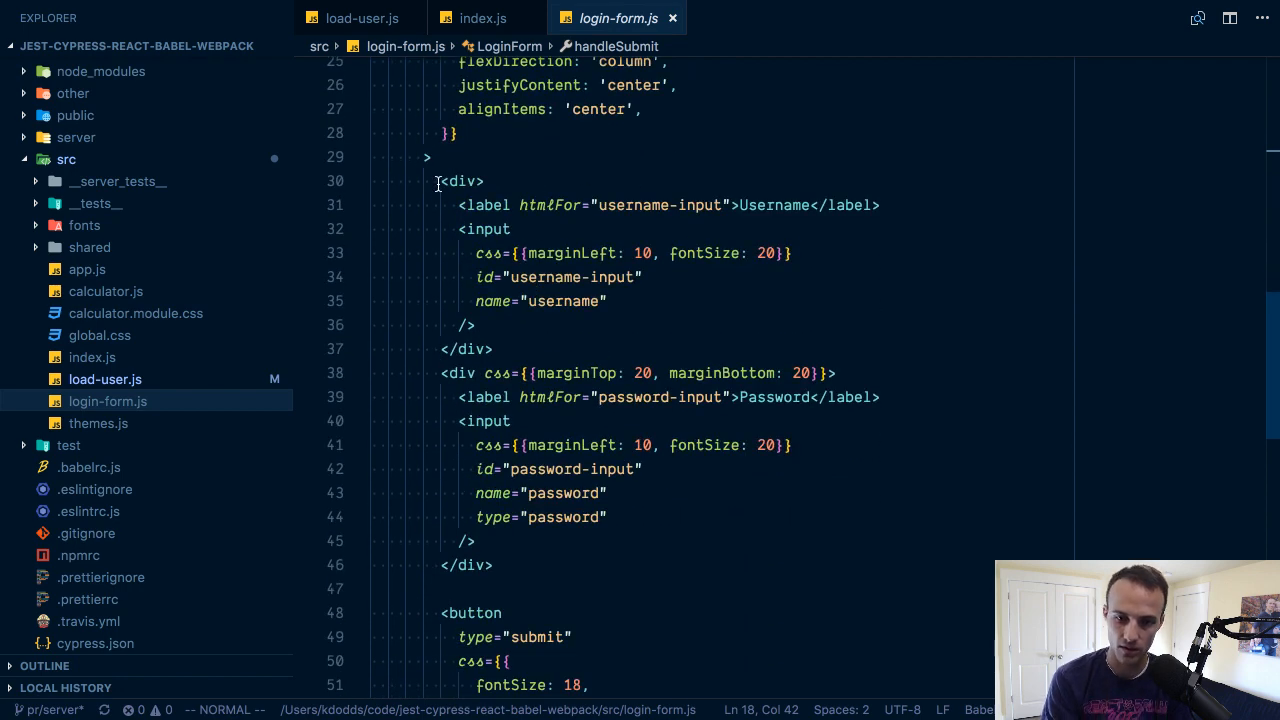
scroll("down", 3)
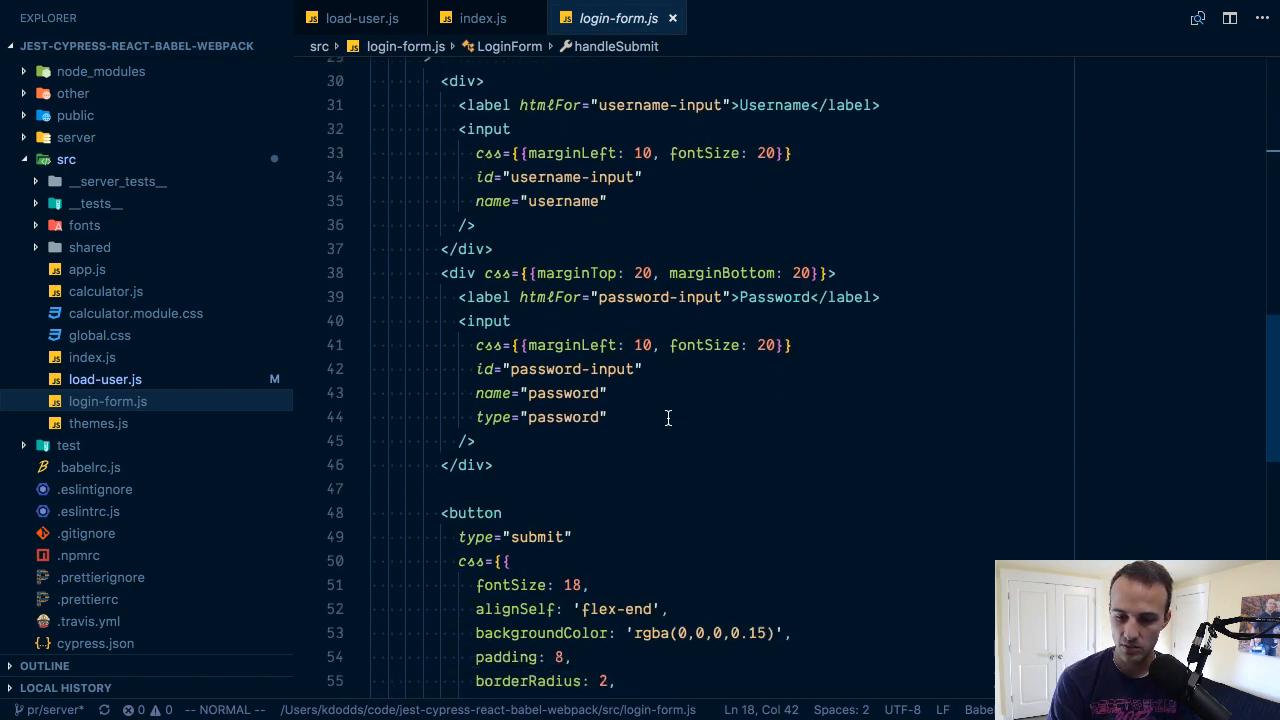
scroll("up", 3)
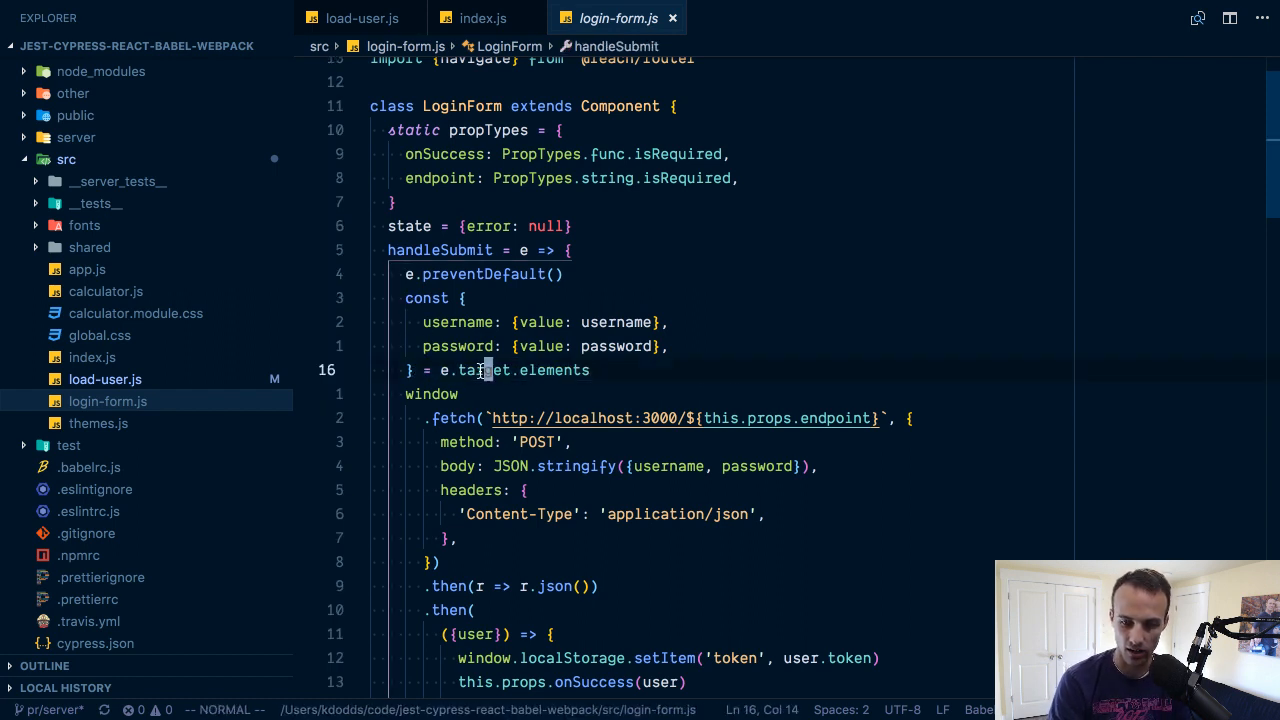
Highlight the endpoint-based fetch URL and read through LoginForm's fetch chain, error handling and message
double_click(556, 370)
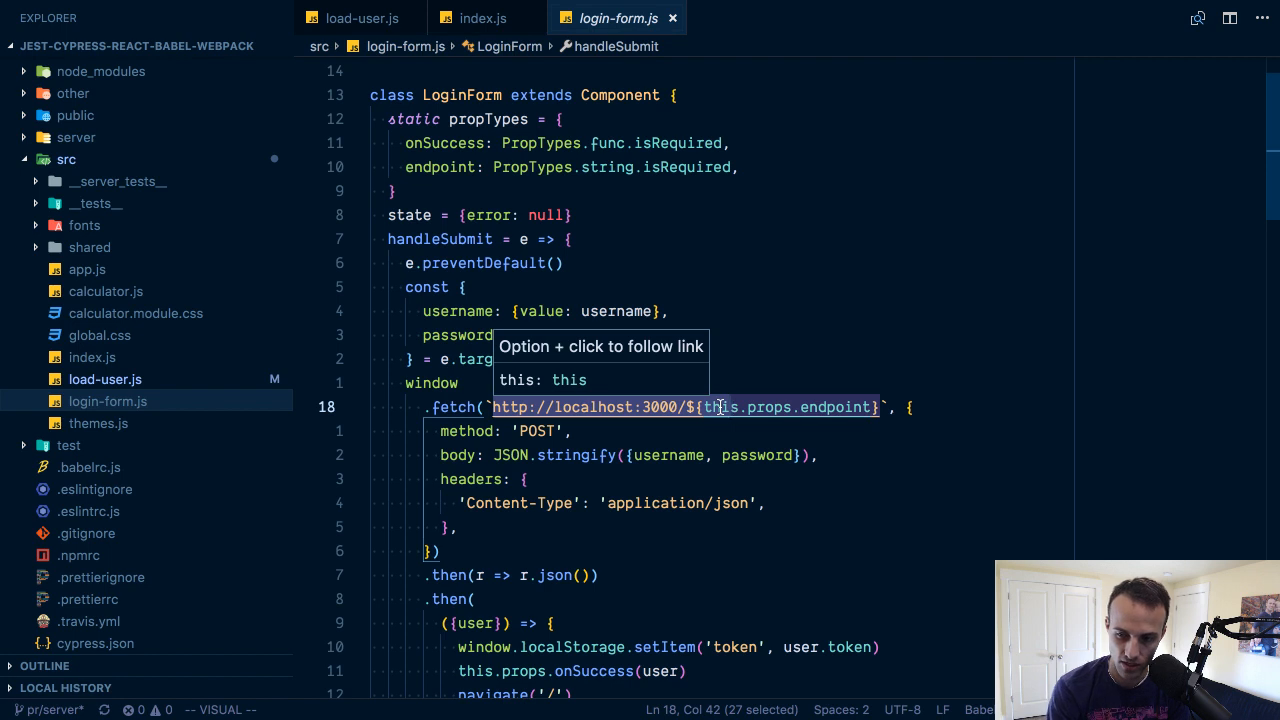
scroll("down", 3)
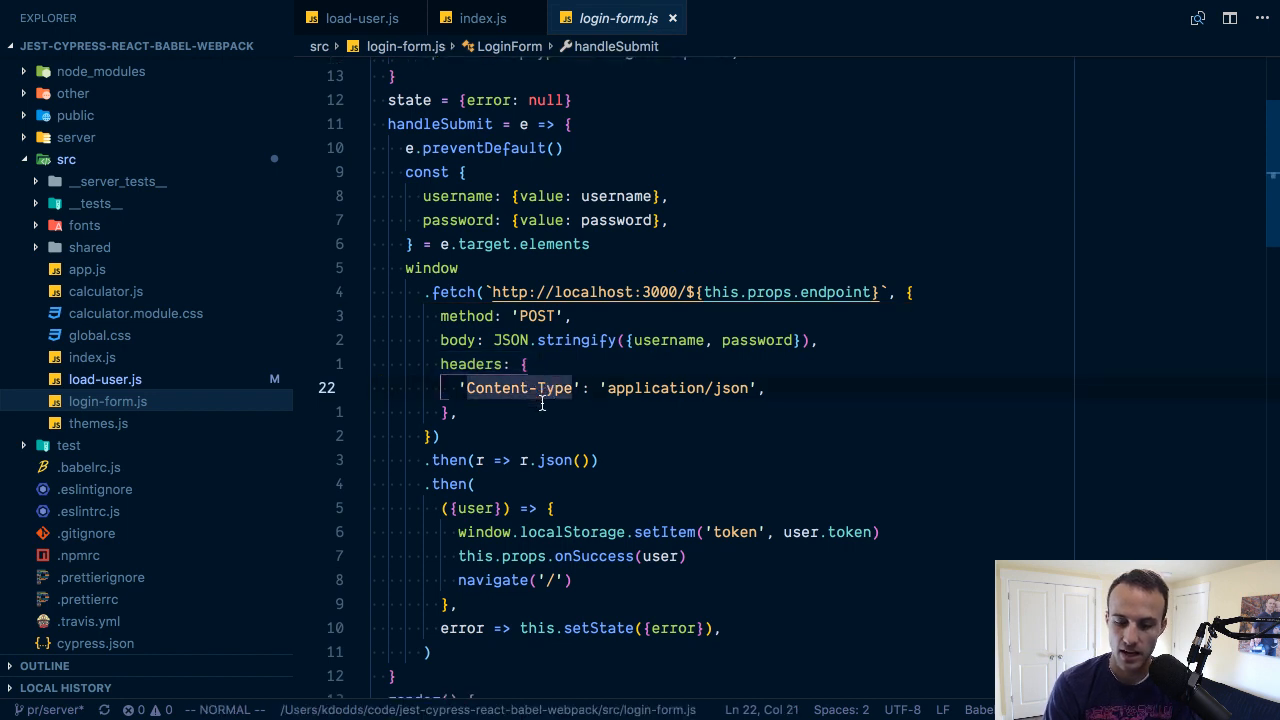
scroll("down", 3)
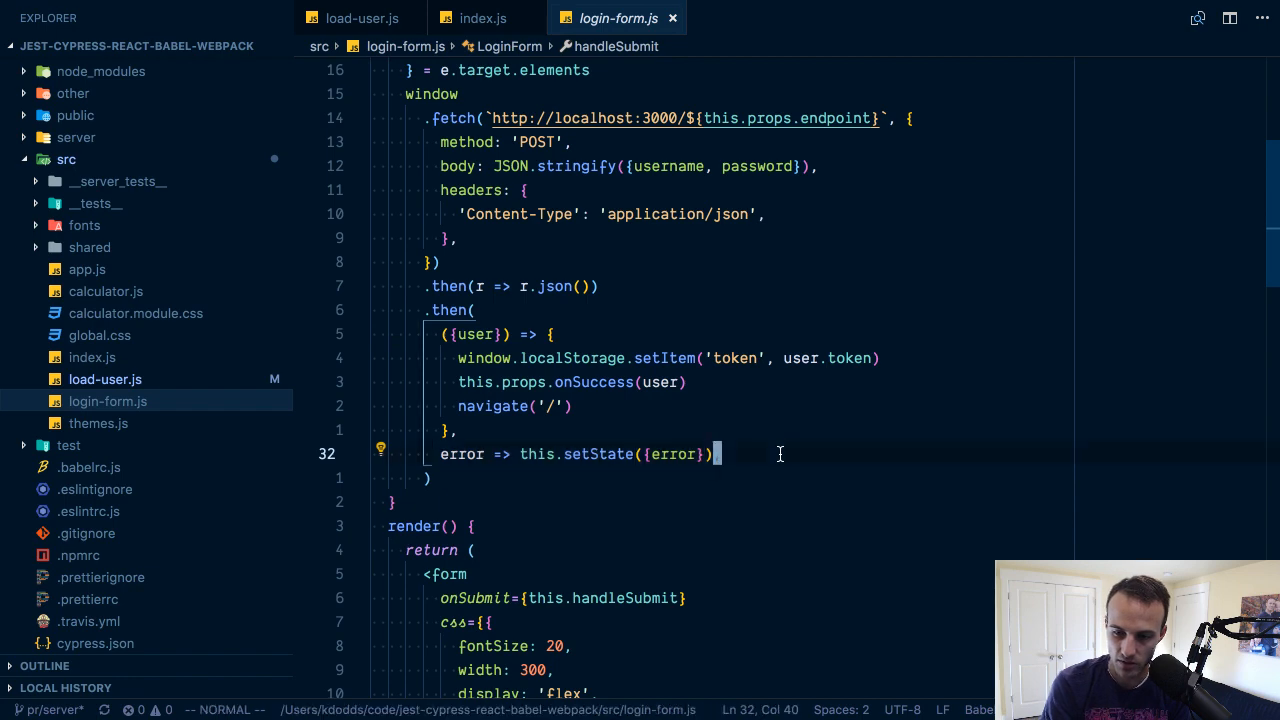
scroll("down", 3)
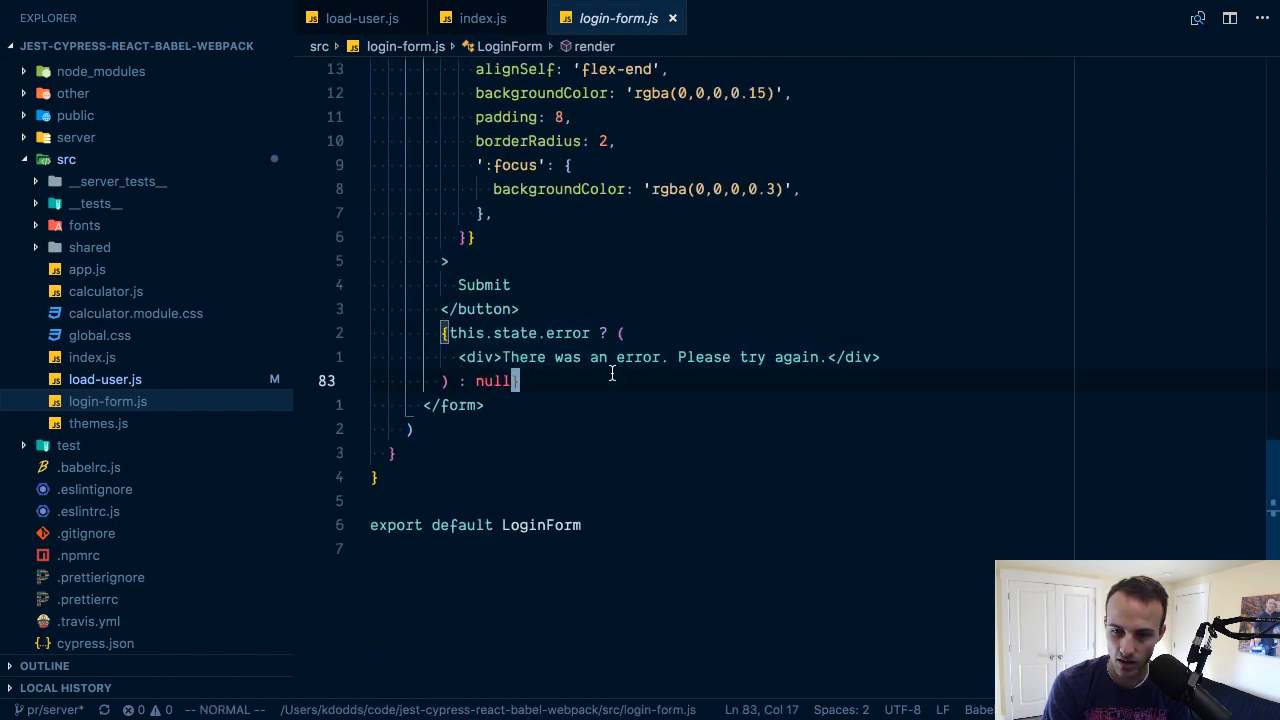
scroll("up", 3)
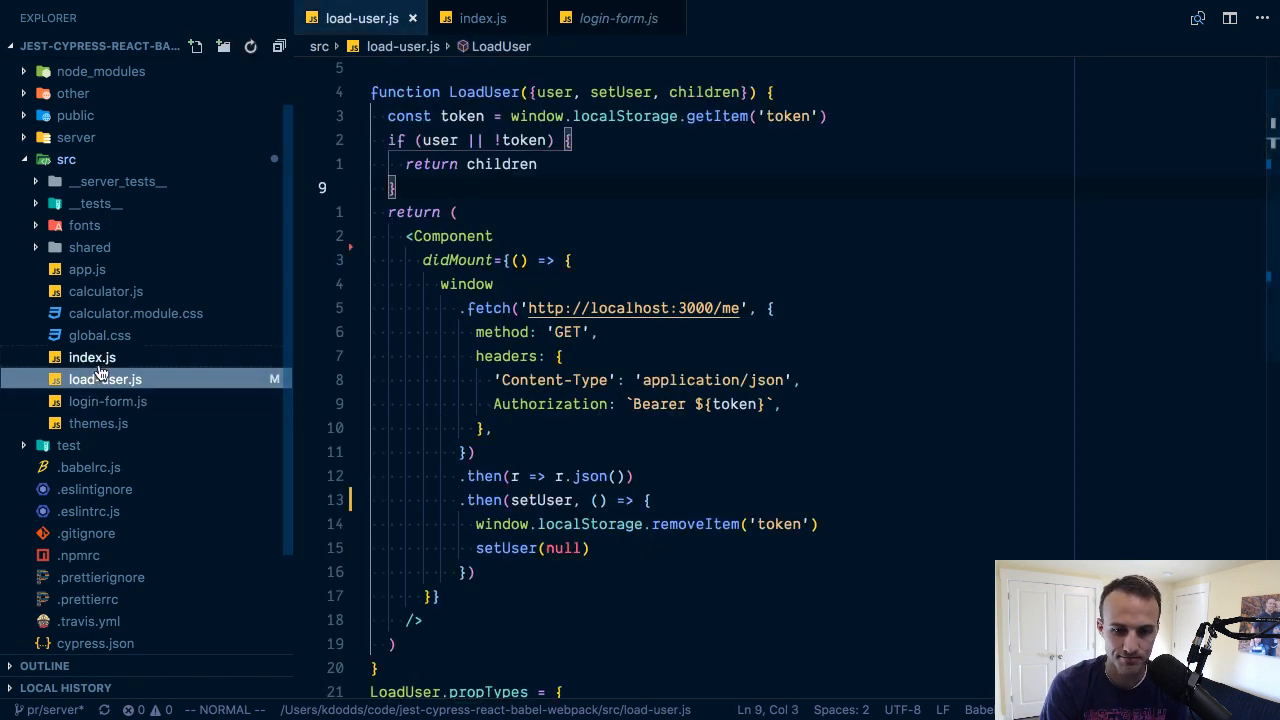
Review index.js's register and login routes, then read App's render in app.js down to the theme radios
left_click(482, 18)
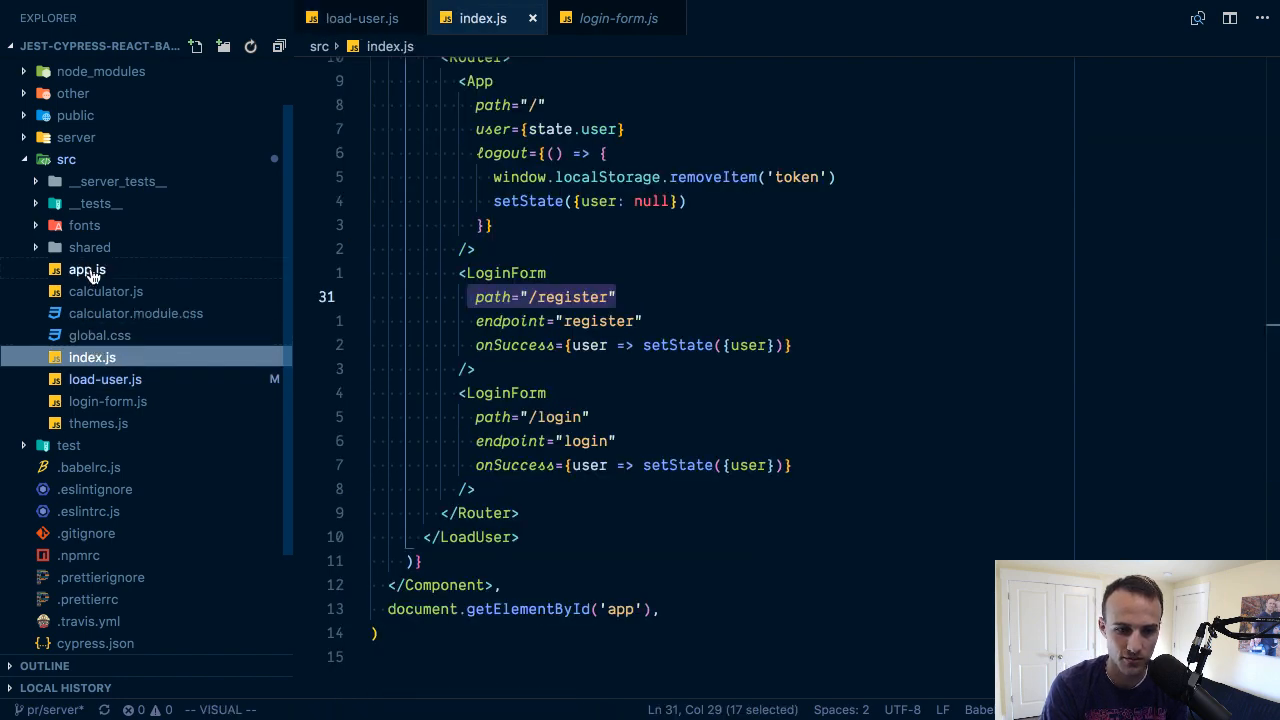
left_click(88, 268)
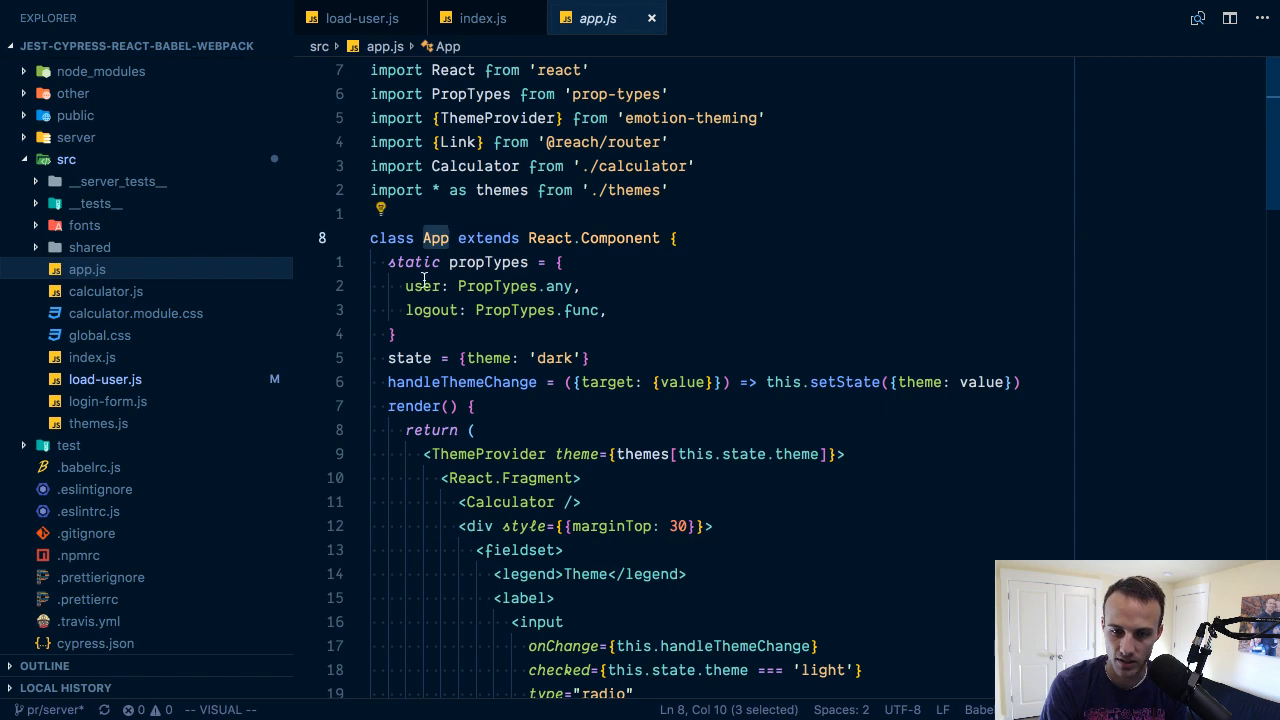
scroll("down", 3)
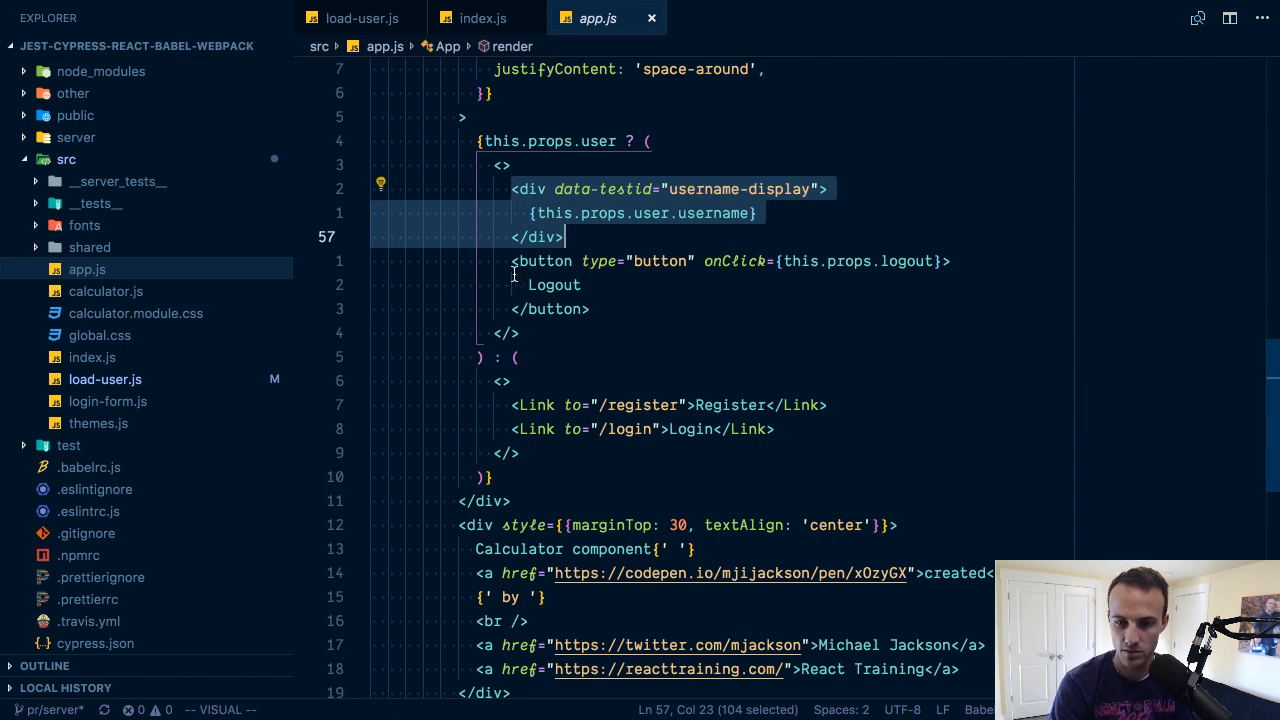
key("Escape")
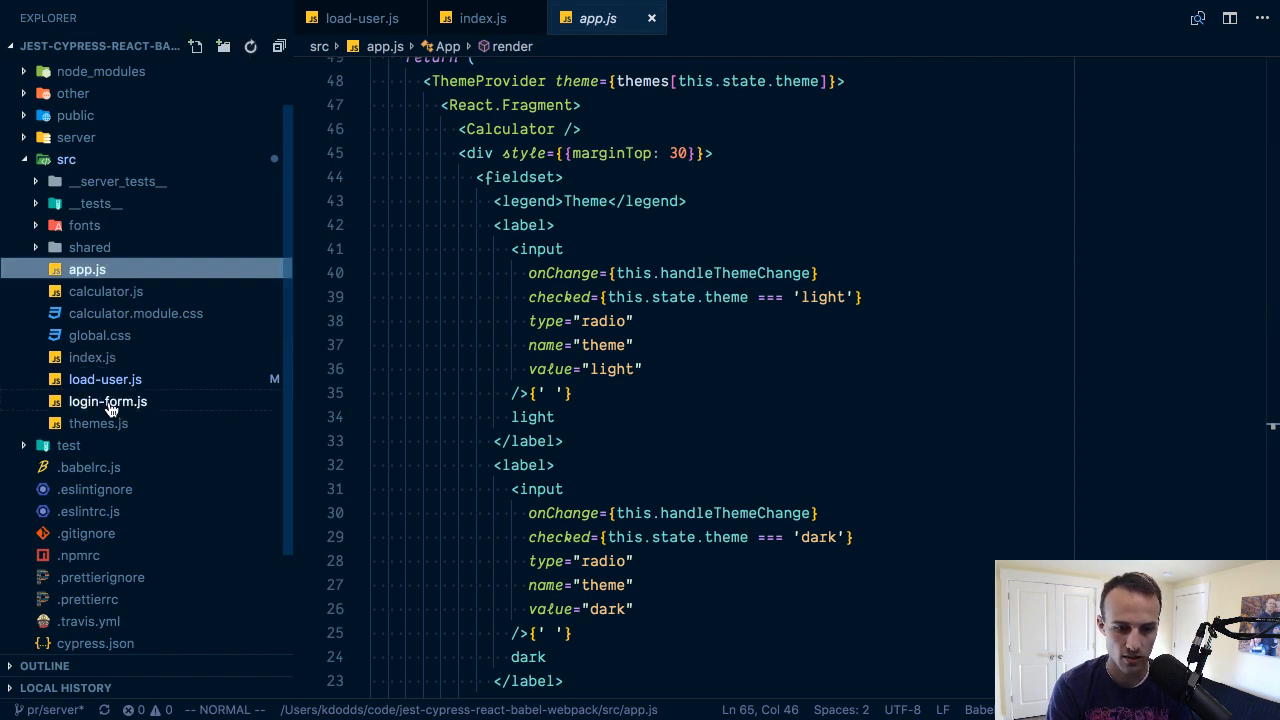
Reopen login-form.js showing LoginForm's imports, propTypes, error state and handleSubmit
left_click(108, 400)
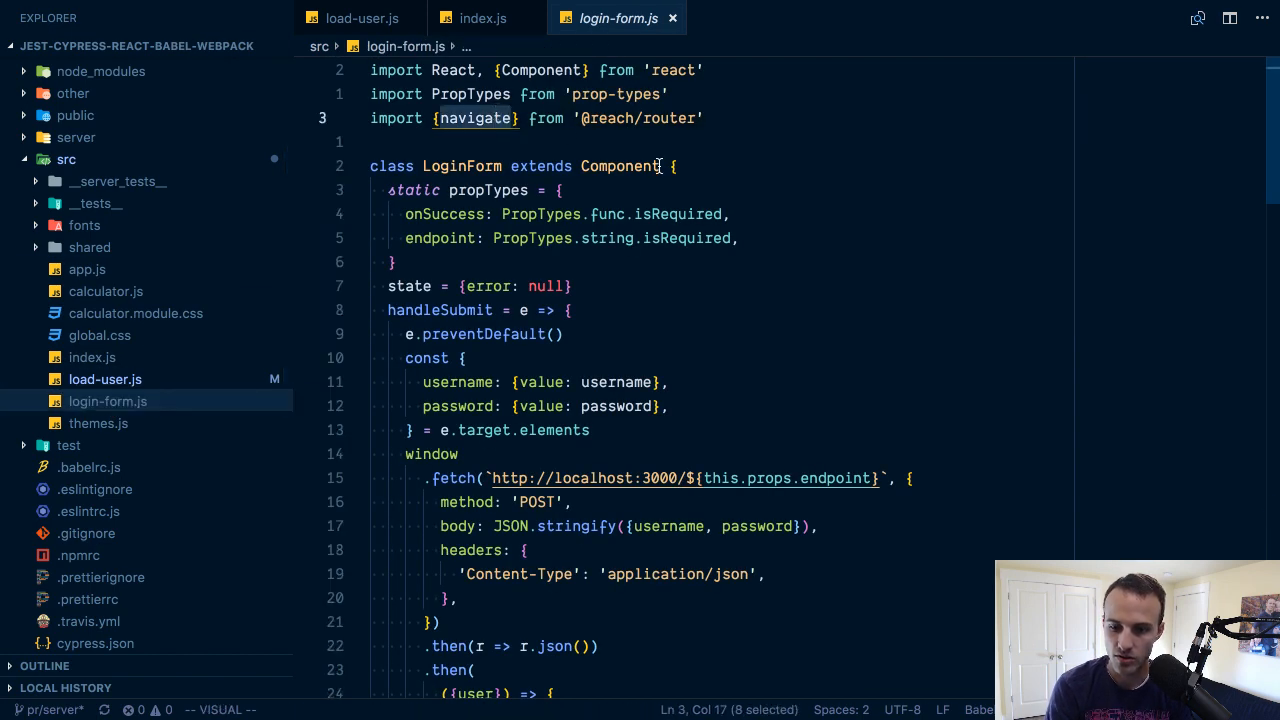
scroll("down", 3)
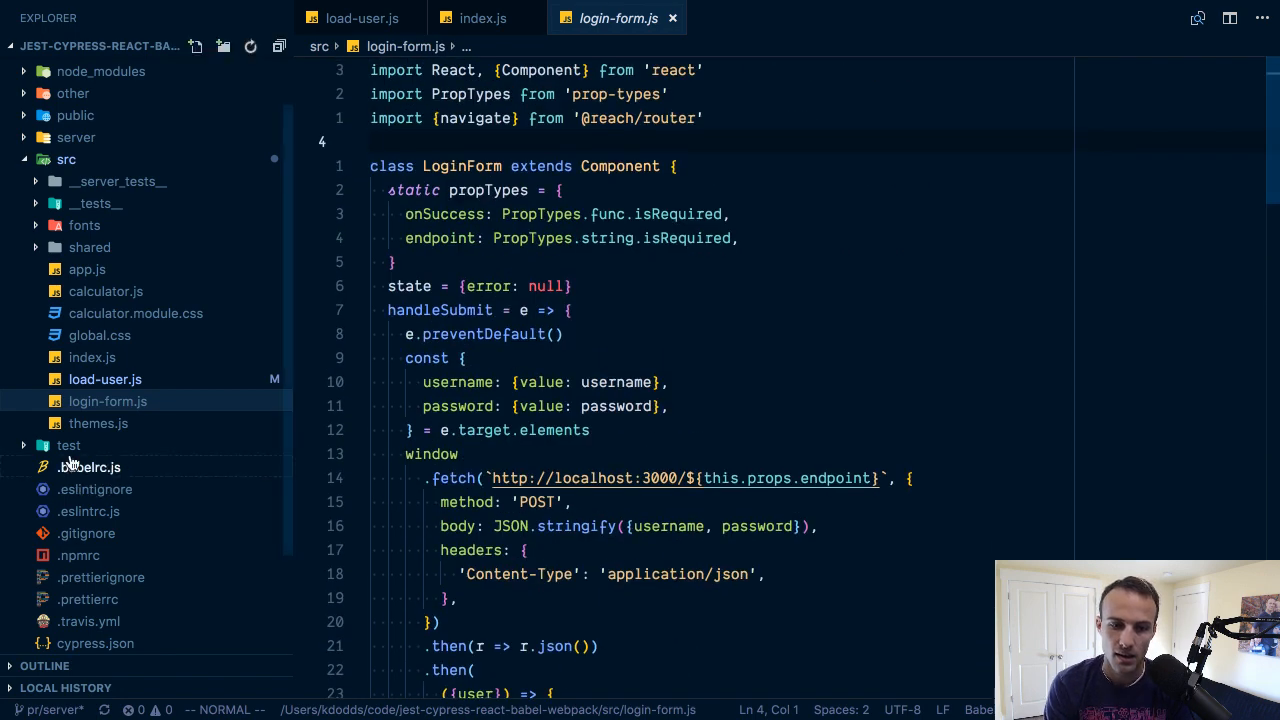
mouse_move(96, 376)
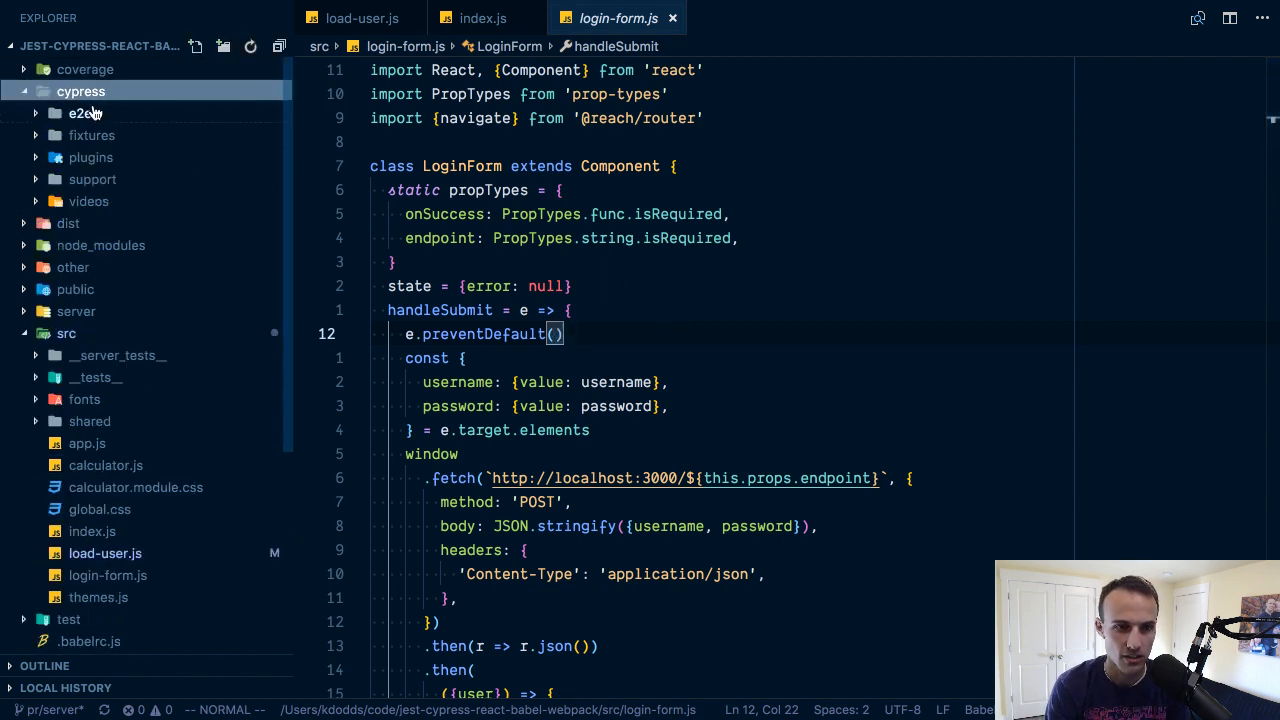
Expand cypress/e2e, open the register.js test and pick out the it.skip on the error-registration case
left_click(80, 112)
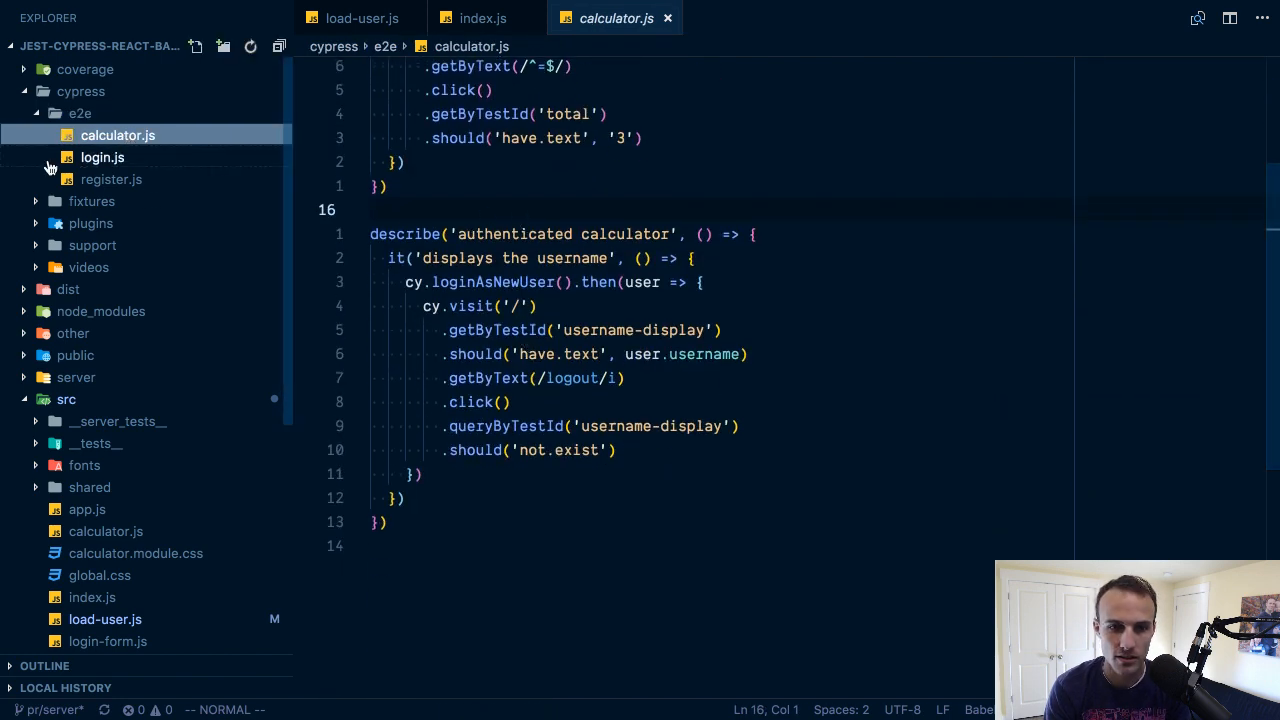
left_click(112, 180)
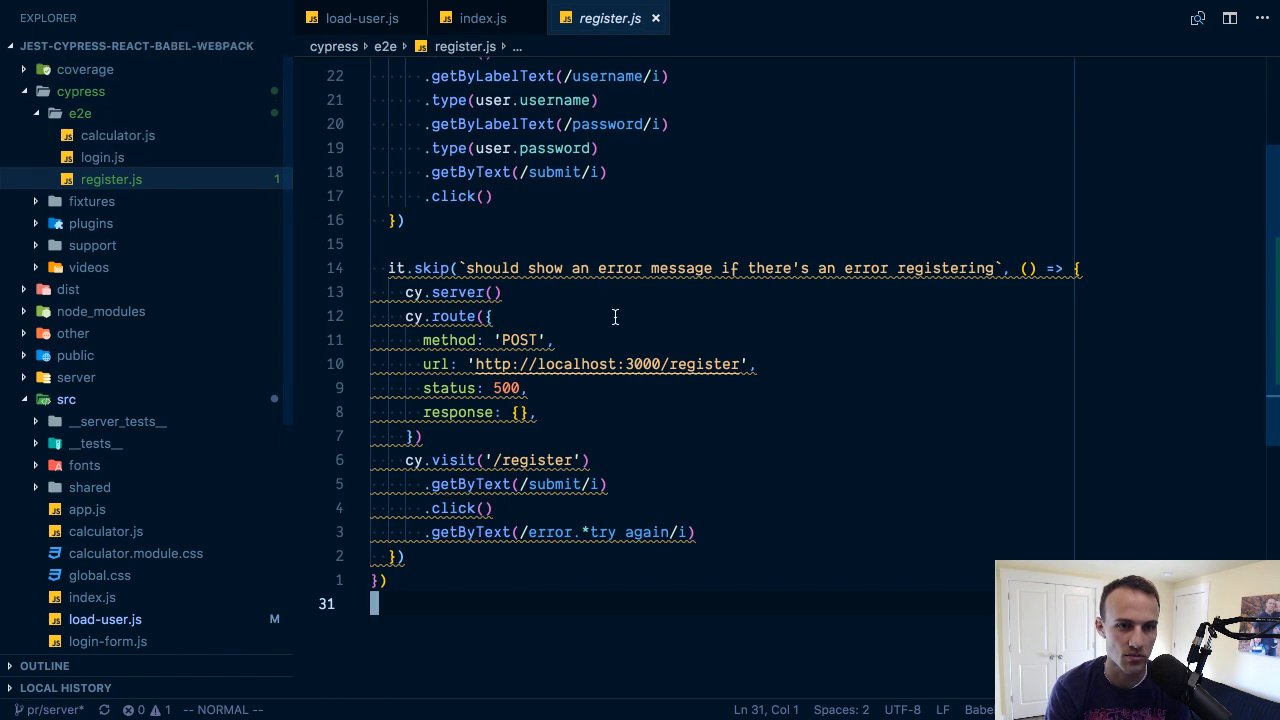
mouse_move(436, 264)
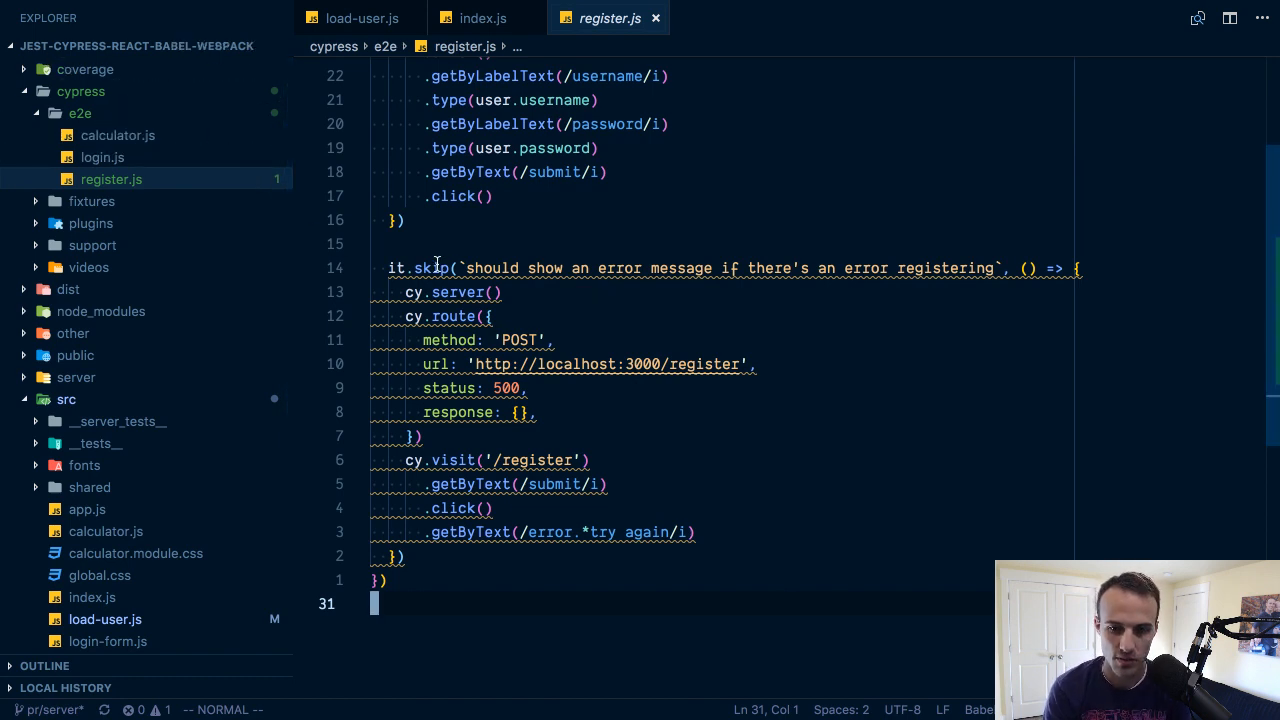
left_click_drag(388, 268, 404, 556)
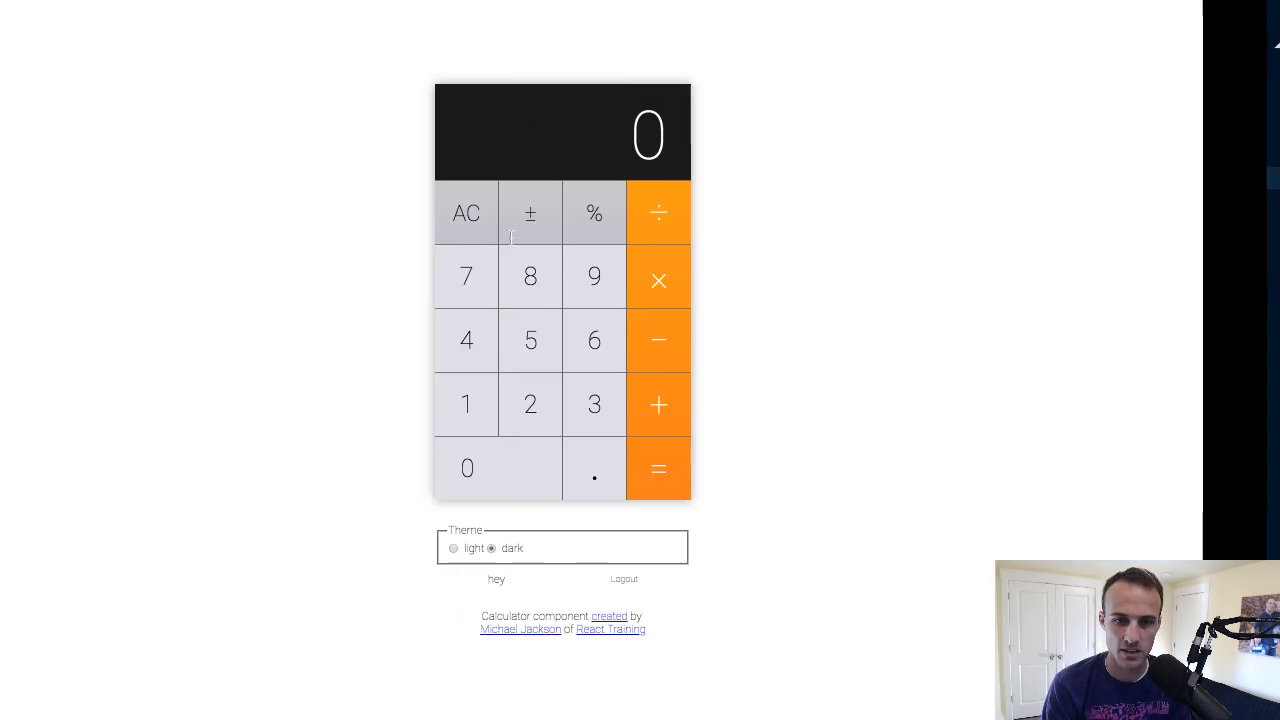
Search 'react-t' in the address bar to reach the react-testing-library examples sandbox
type("react-testin")
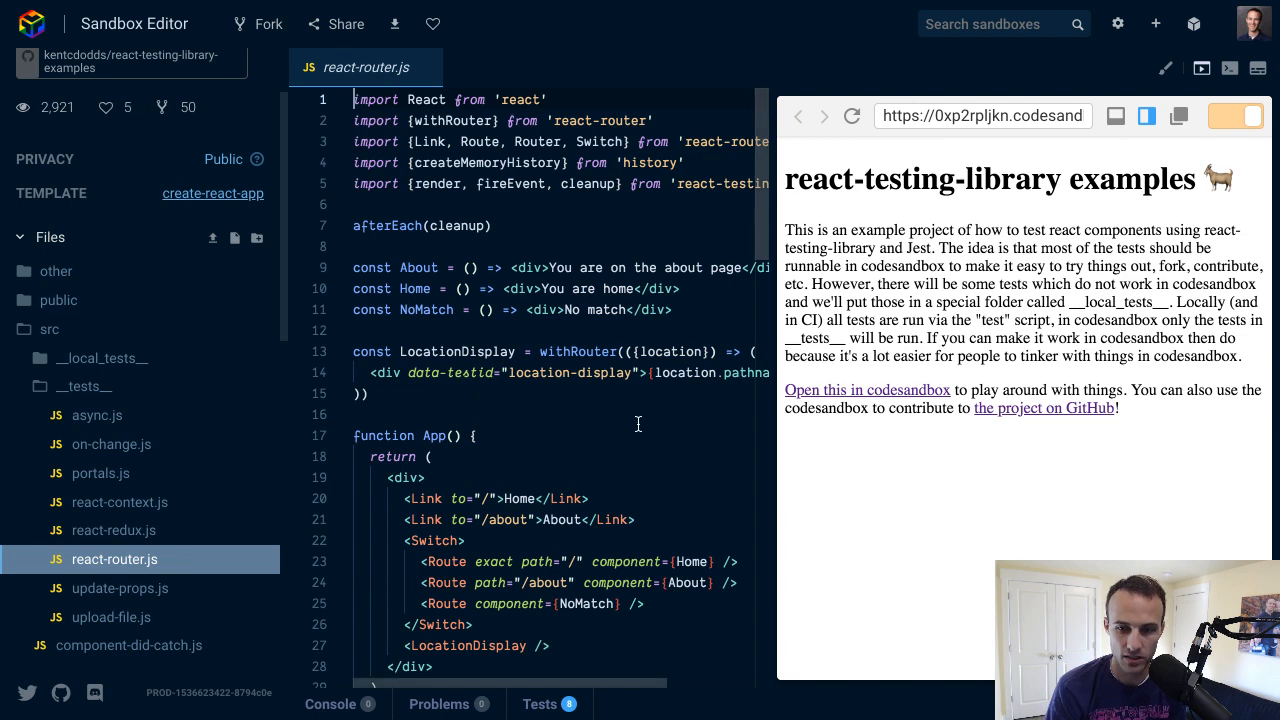
Read through react-router.js's renderWithRouter test in the editor
scroll("down", 3)
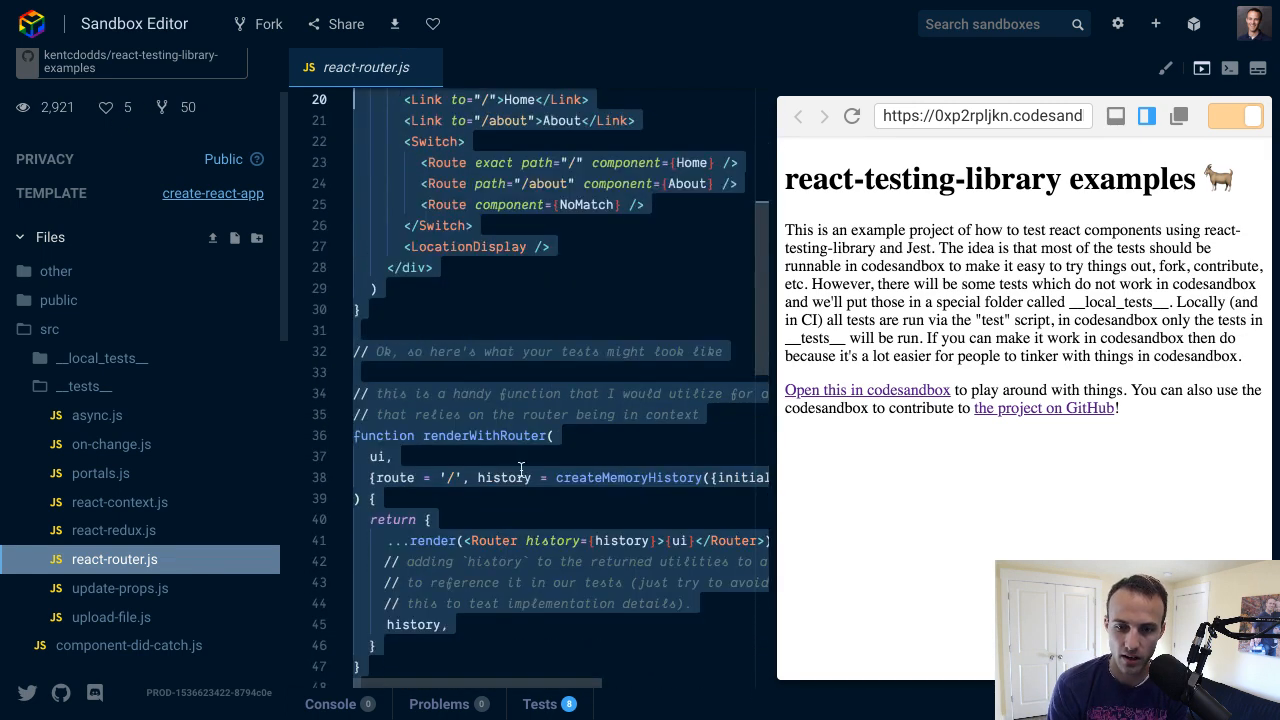
scroll("down", 3)
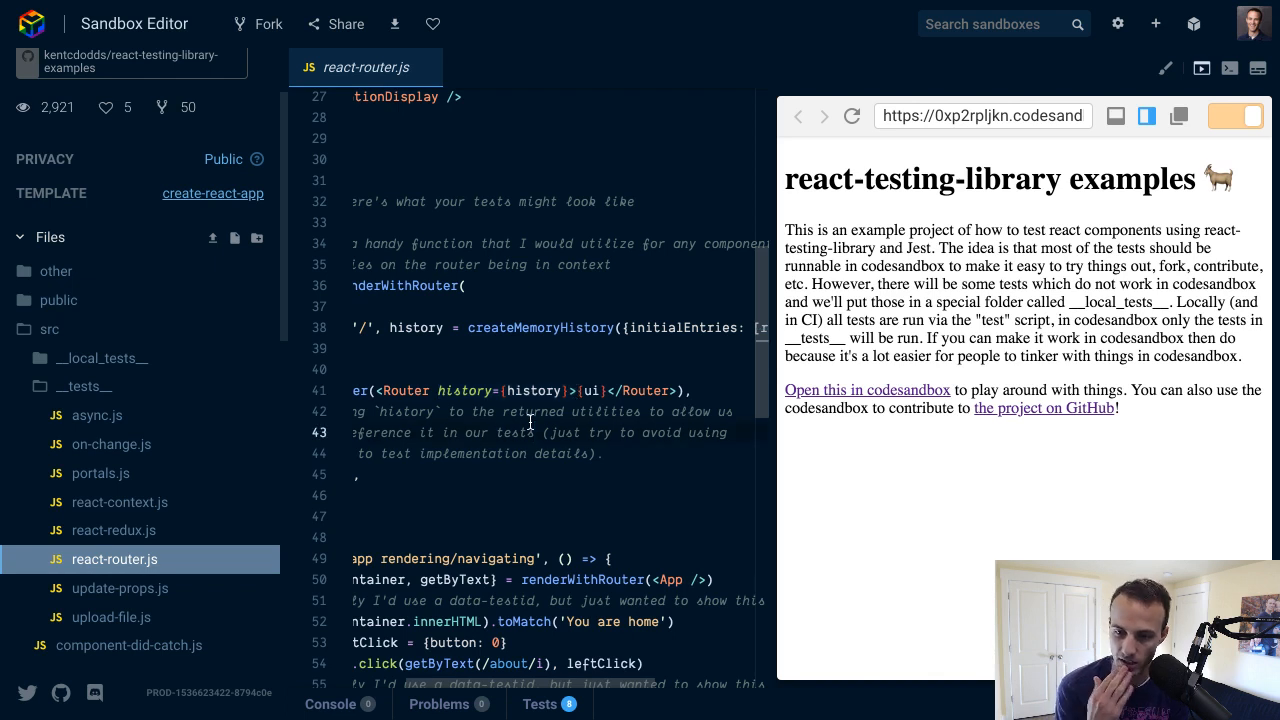
scroll("down", 3)
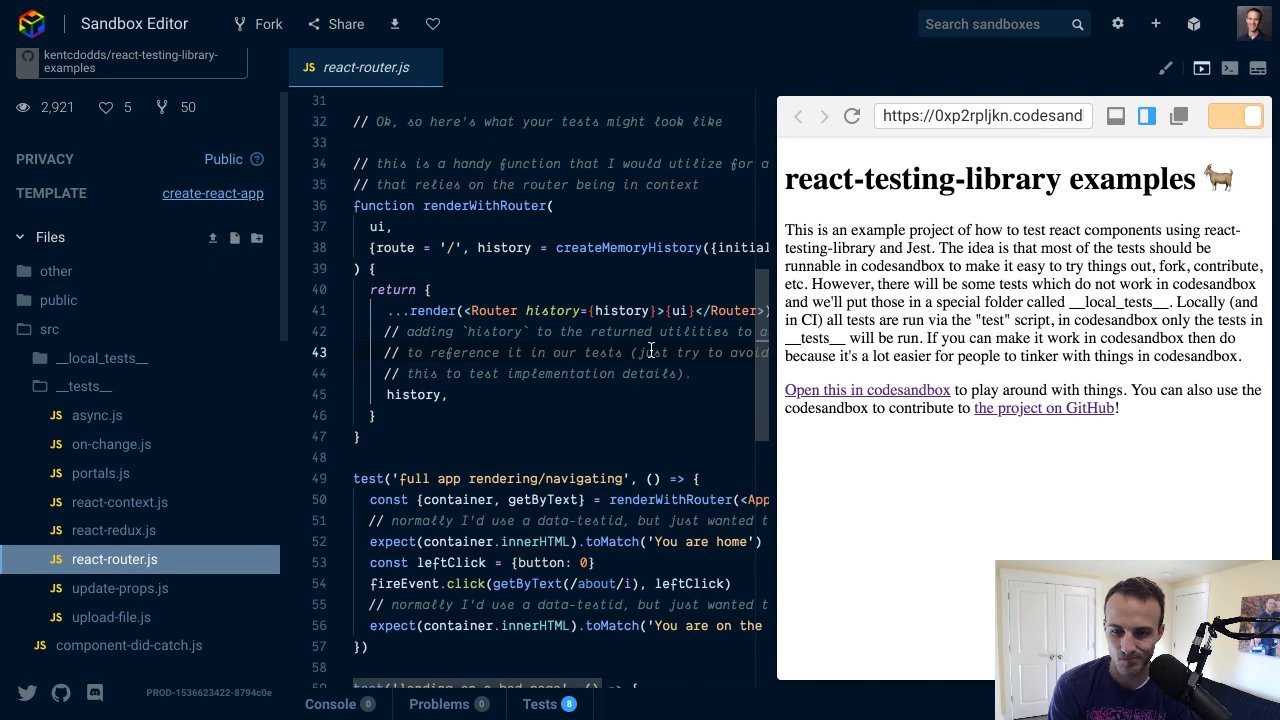
scroll("down", 3)
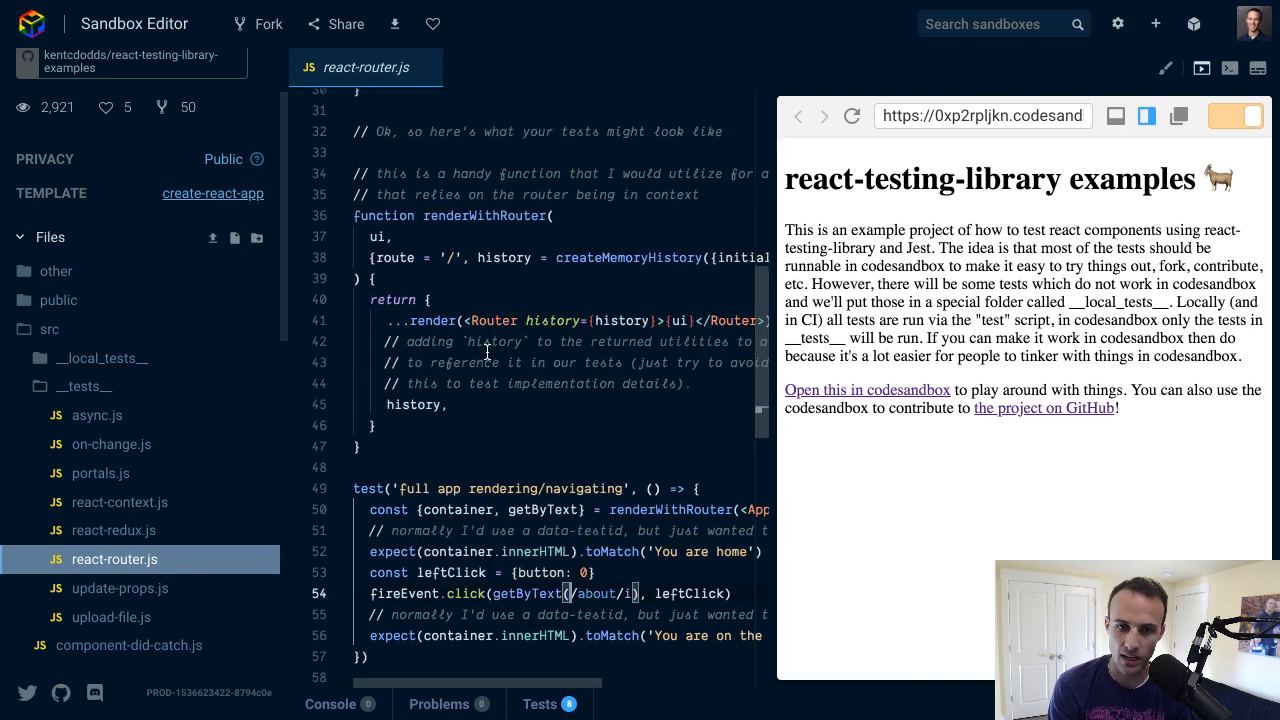
mouse_move(512, 422)
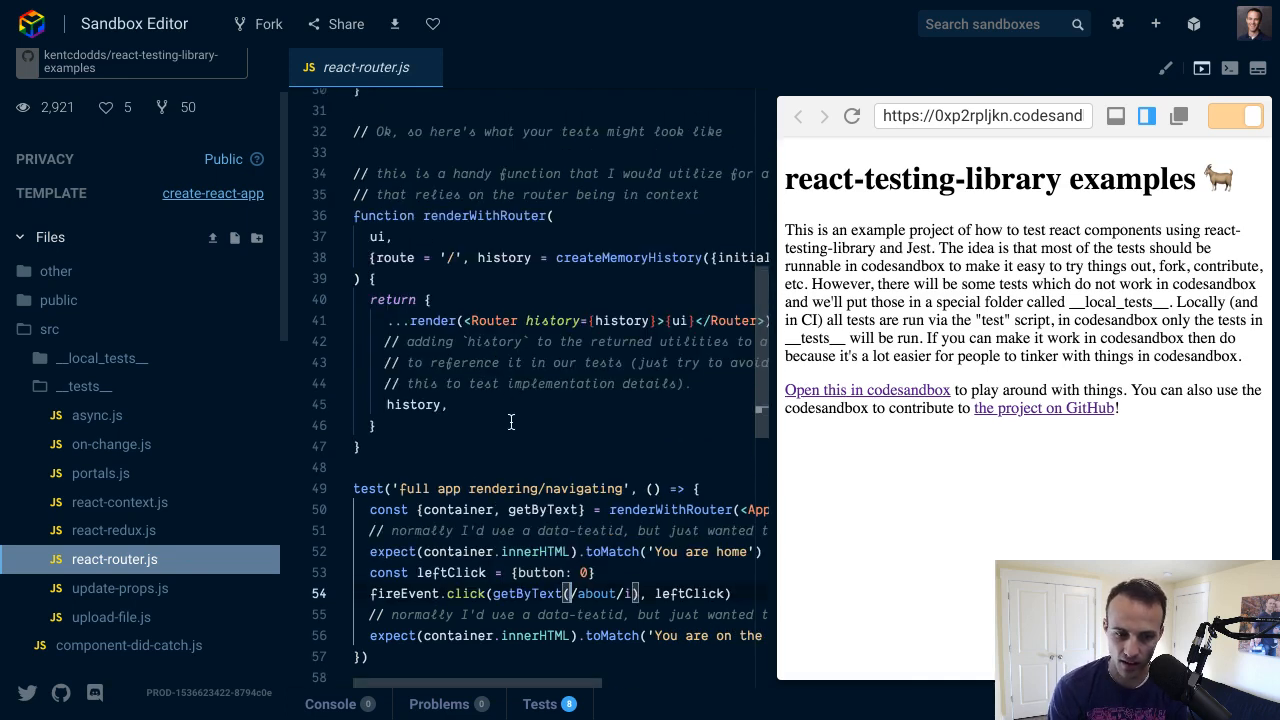
Switch to react-redux.js and view its renderWithRedux helper and default test
left_click(114, 530)
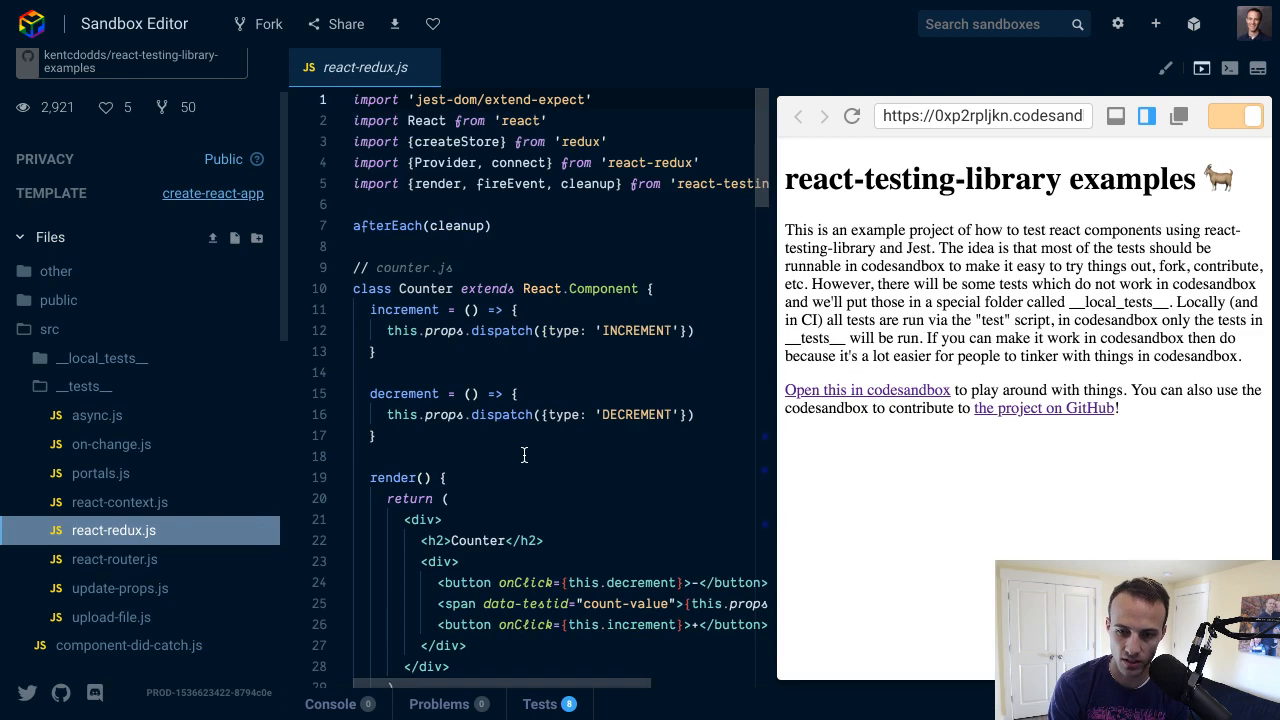
scroll("down", 3)
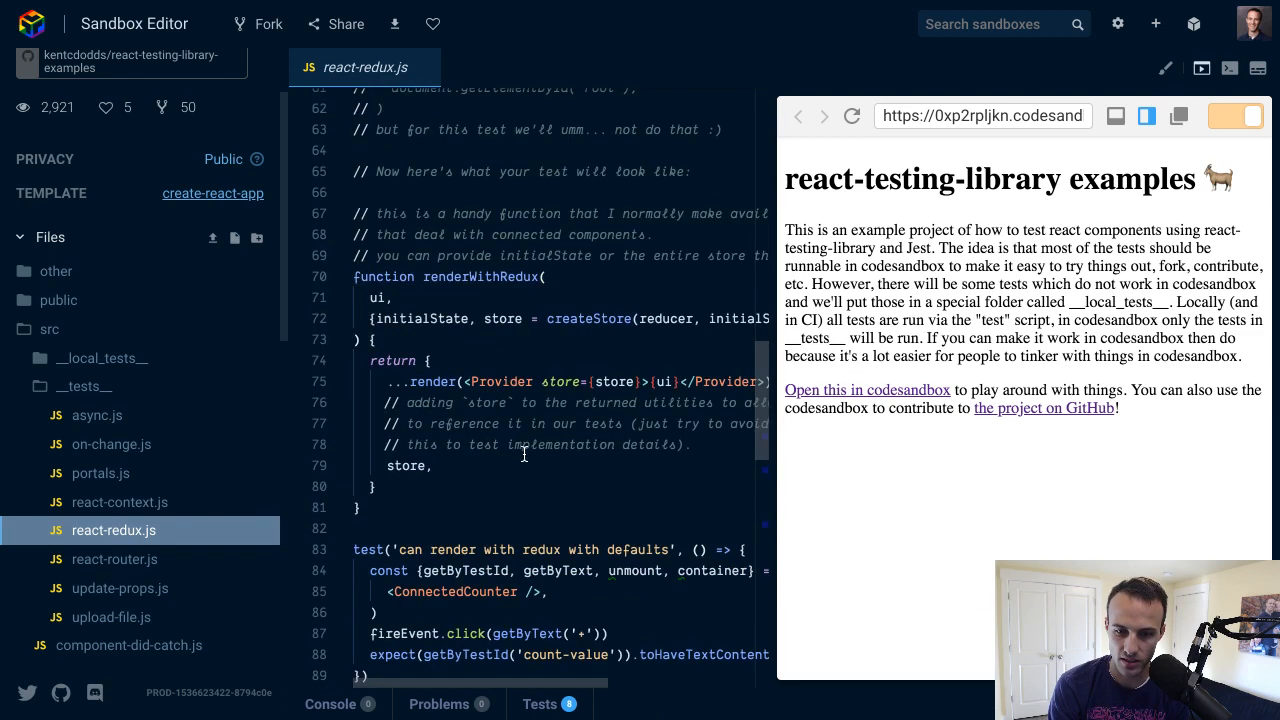